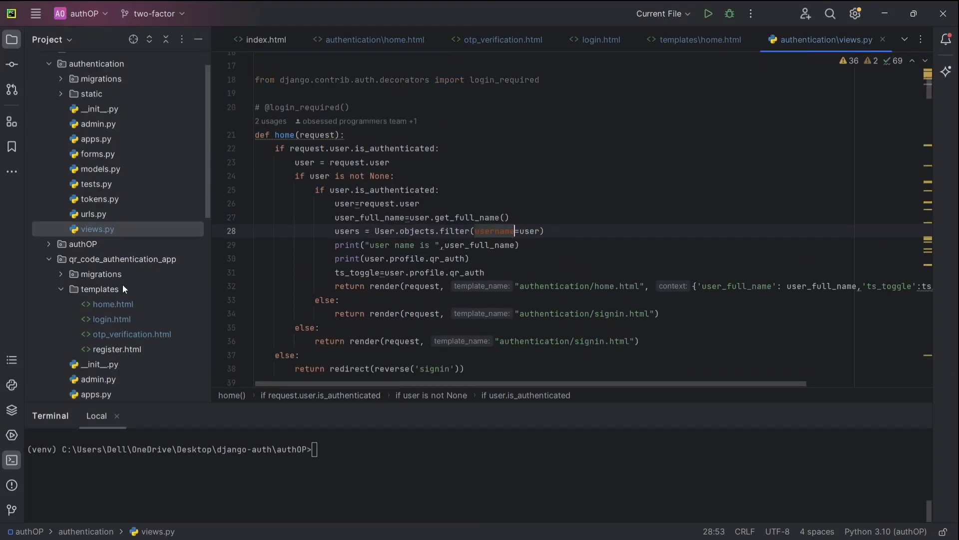
Step: Start the Django development server with python manage.py runserver in PyCharm's terminal
scroll(down, 3)
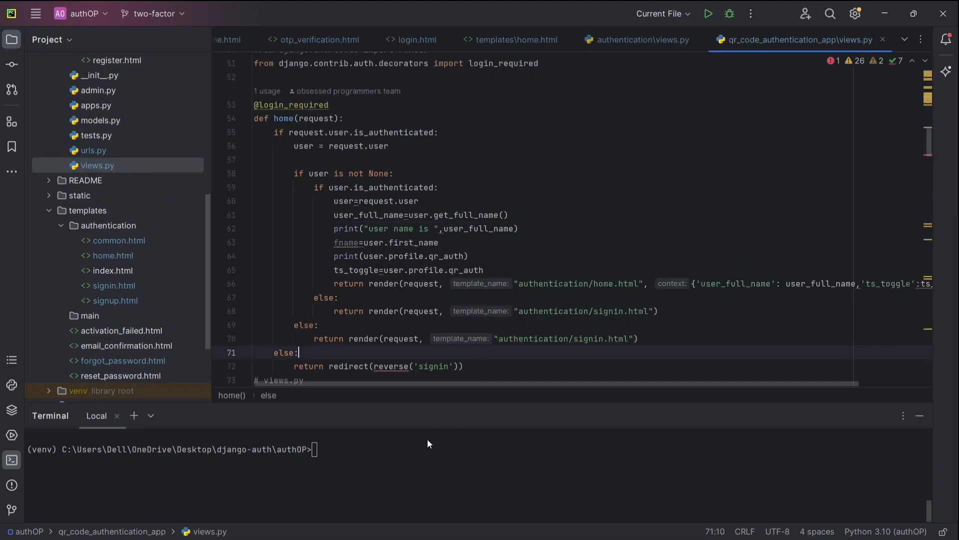
text(python manage.)
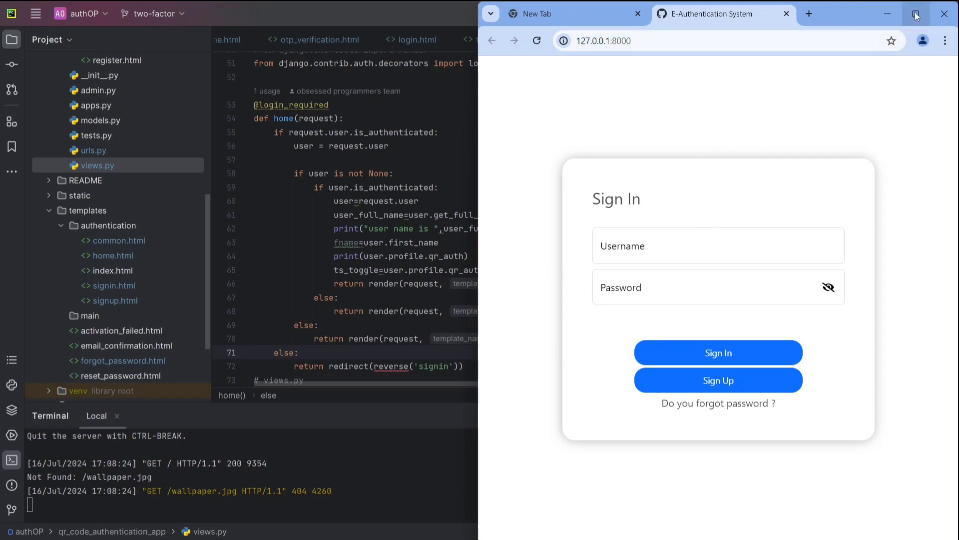
Step: Maximize the browser and begin registering a new account with username 'sanika' on the Sign Up form
click(917, 13)
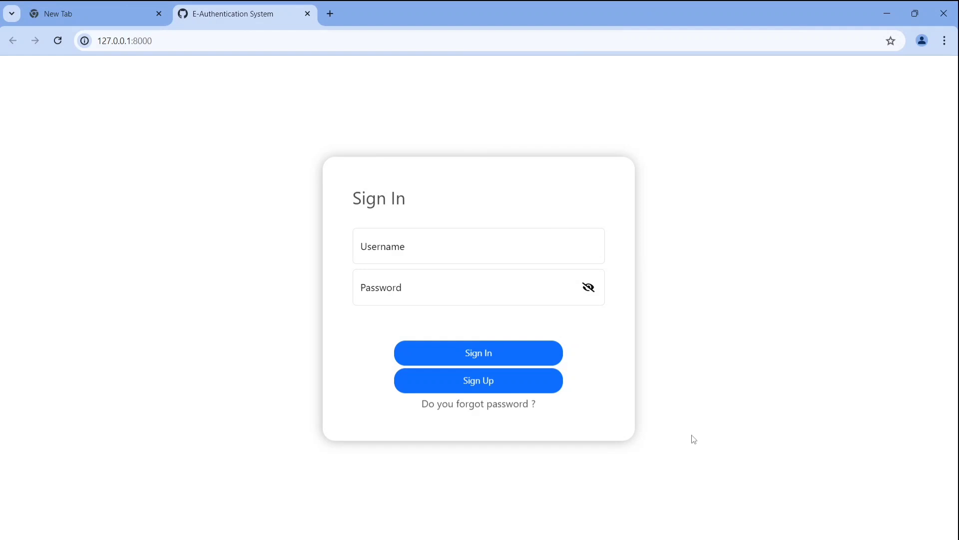
click(478, 379)
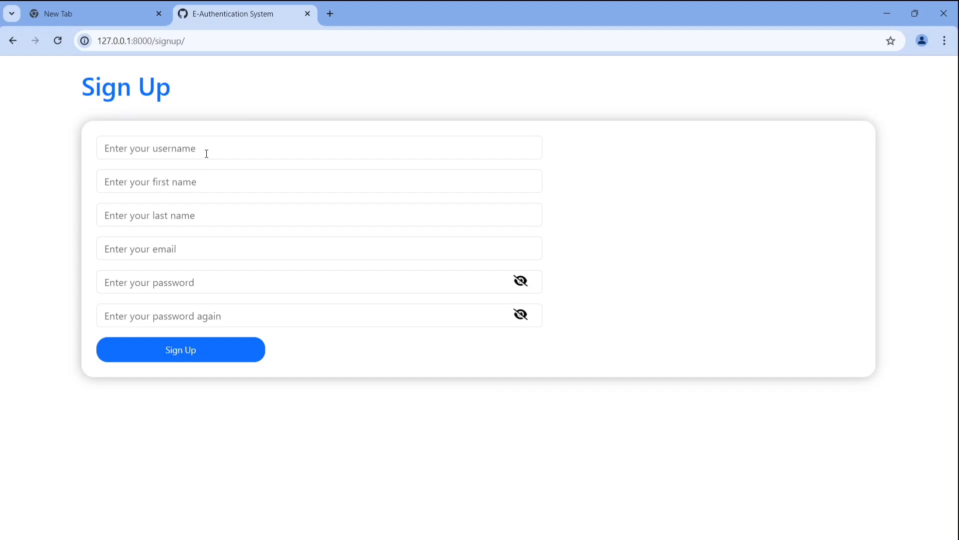
click(318, 148)
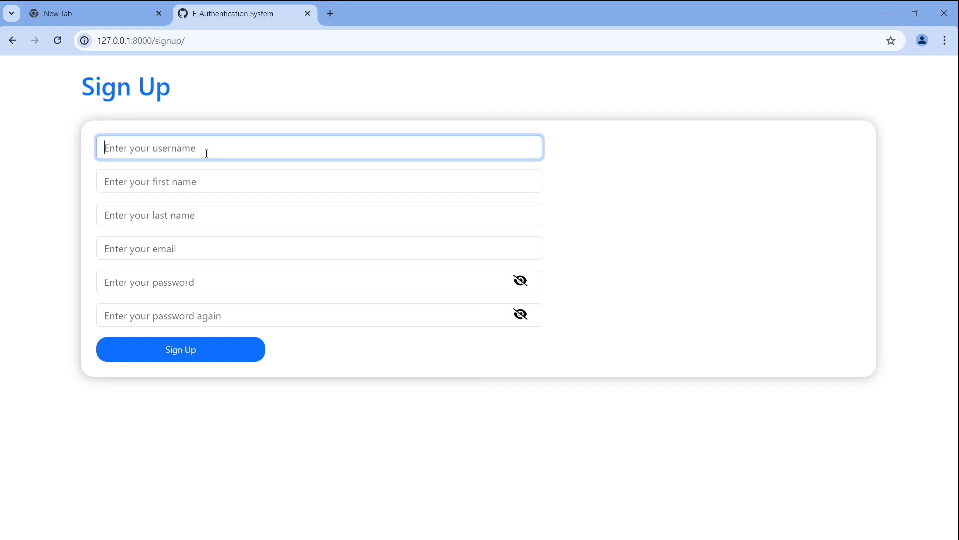
text(sanika_)
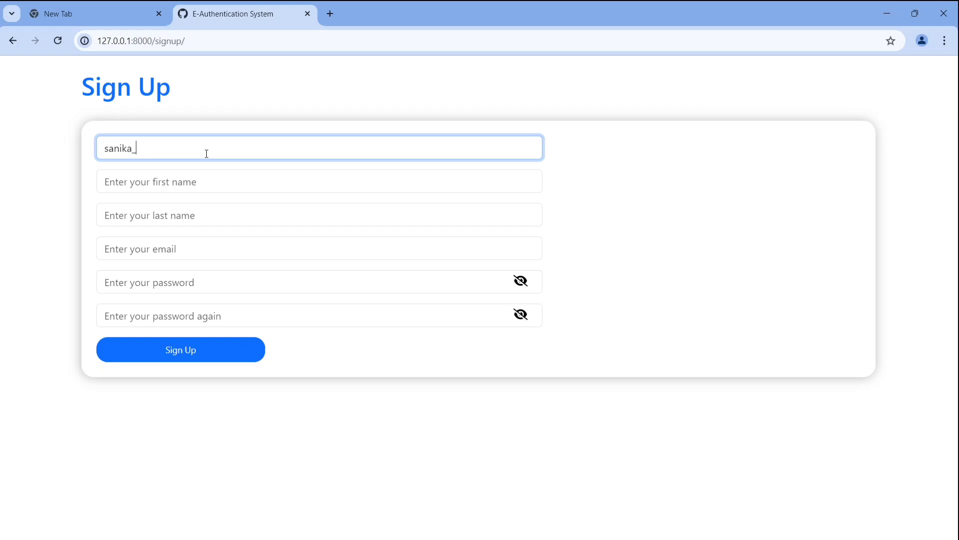
Step: Submit the Sign Up form so the new account awaits email activation
click(181, 350)
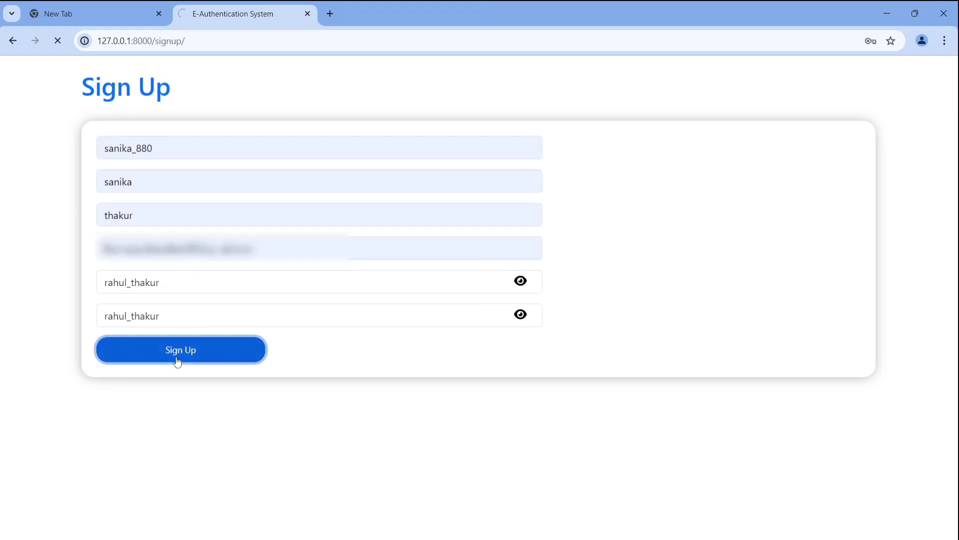
click(181, 350)
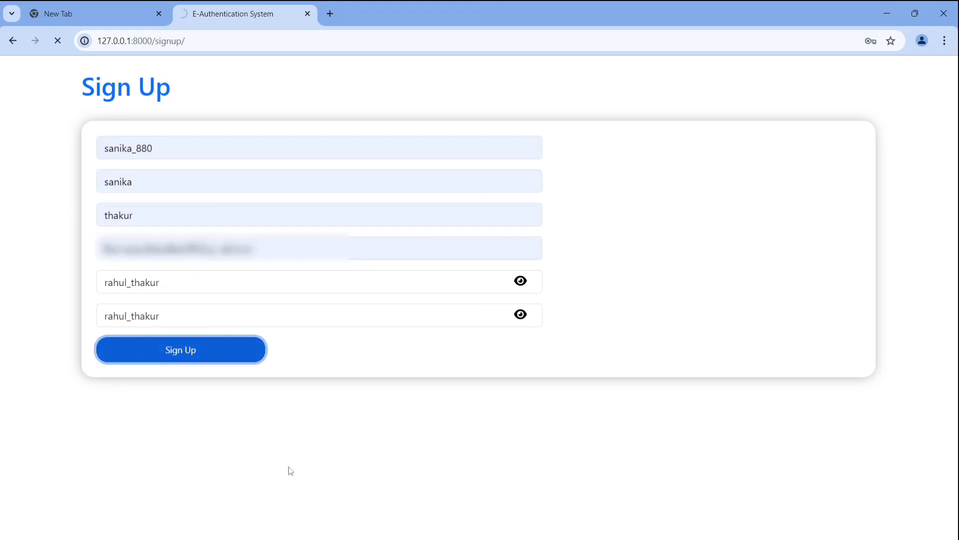
click(181, 349)
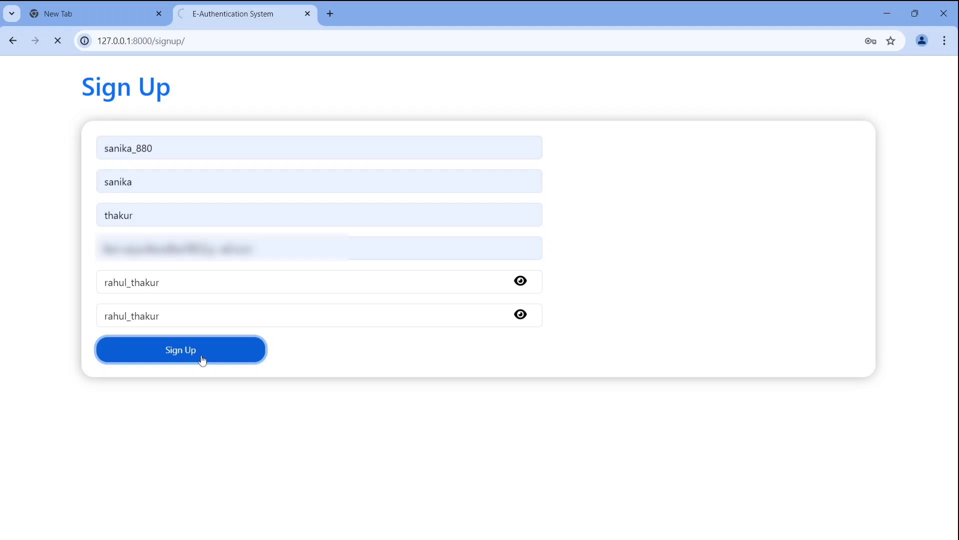
click(181, 349)
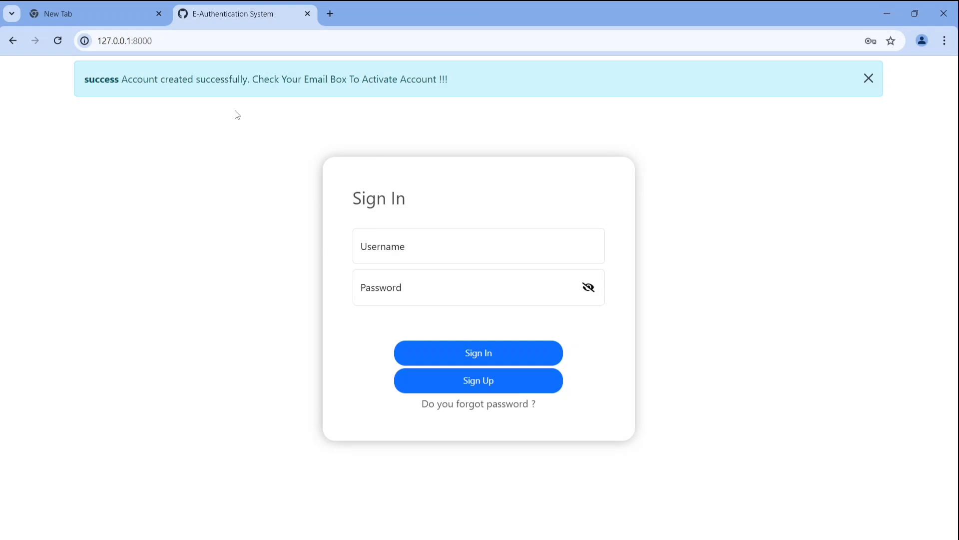
mouse_move(339, 93)
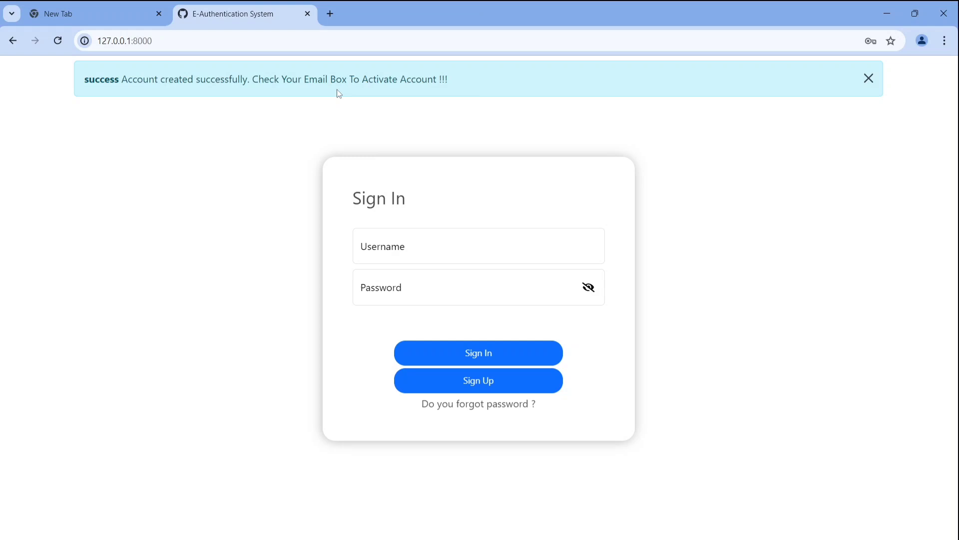
mouse_move(510, 520)
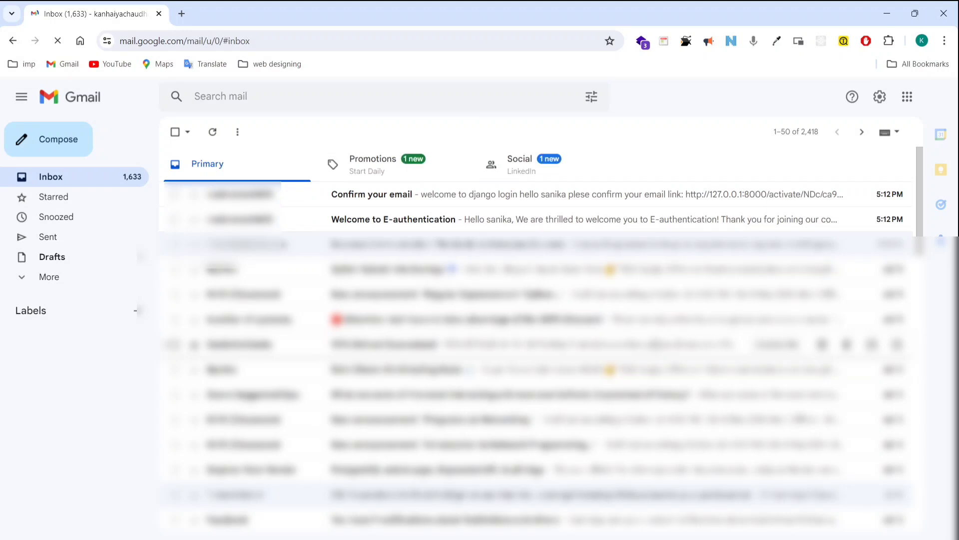
Step: Read the Welcome email in Gmail, then follow the activation link in the Confirm your email message
click(394, 218)
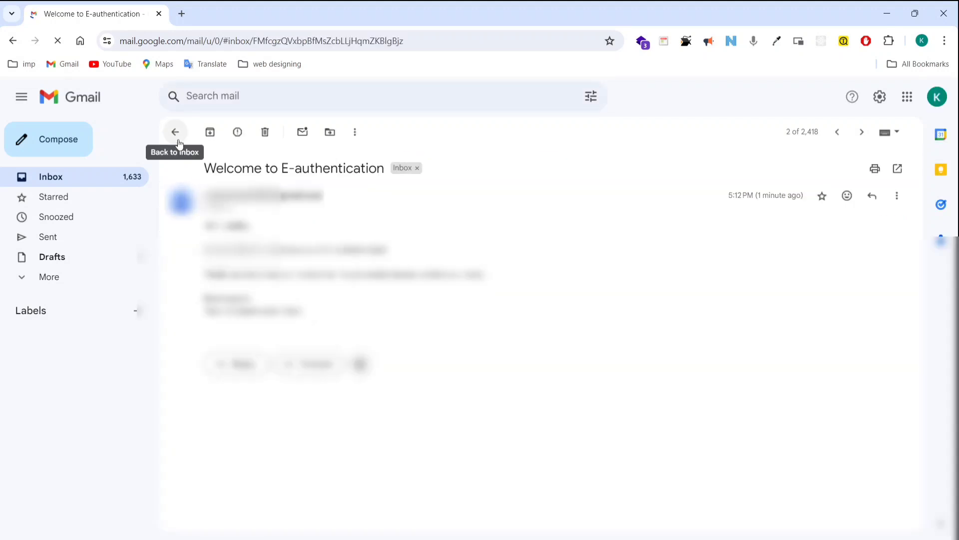
click(175, 132)
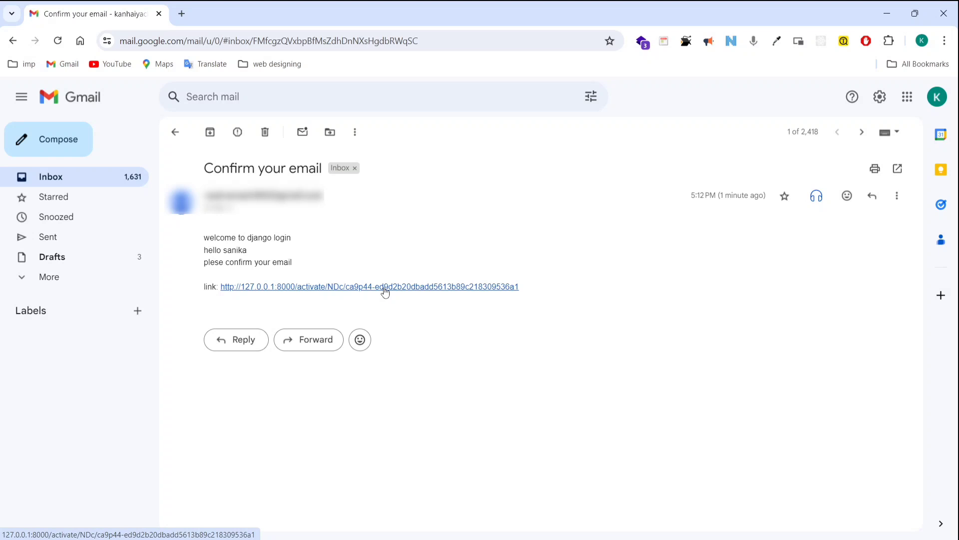
click(369, 287)
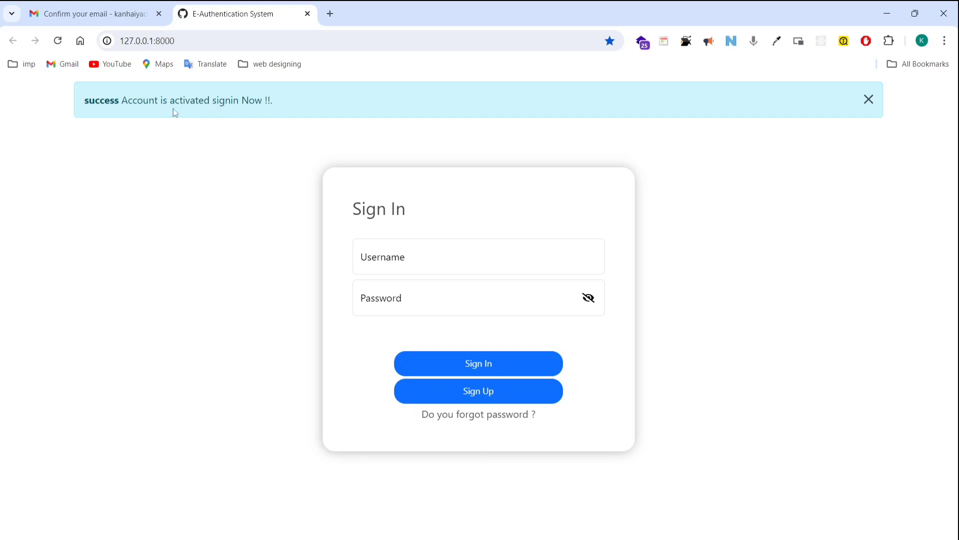
click(479, 257)
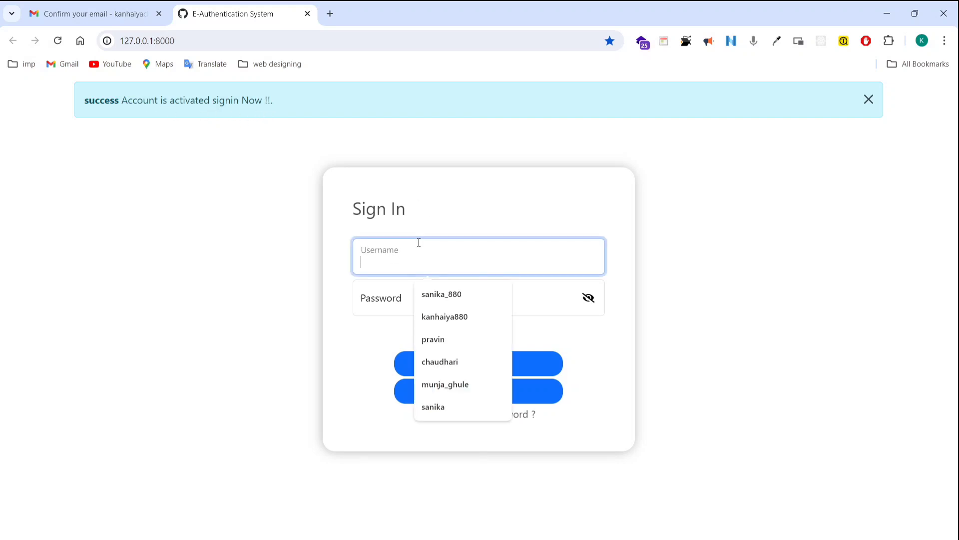
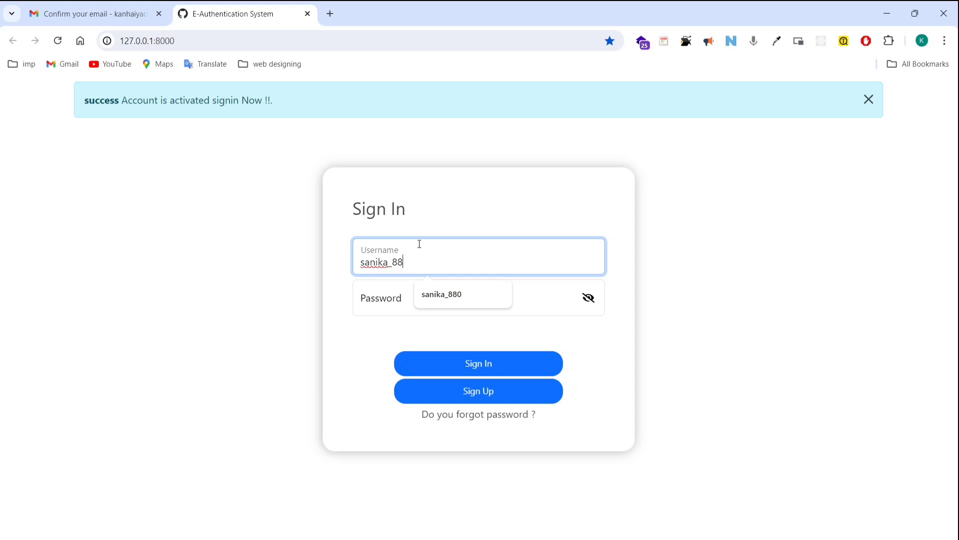
click(461, 294)
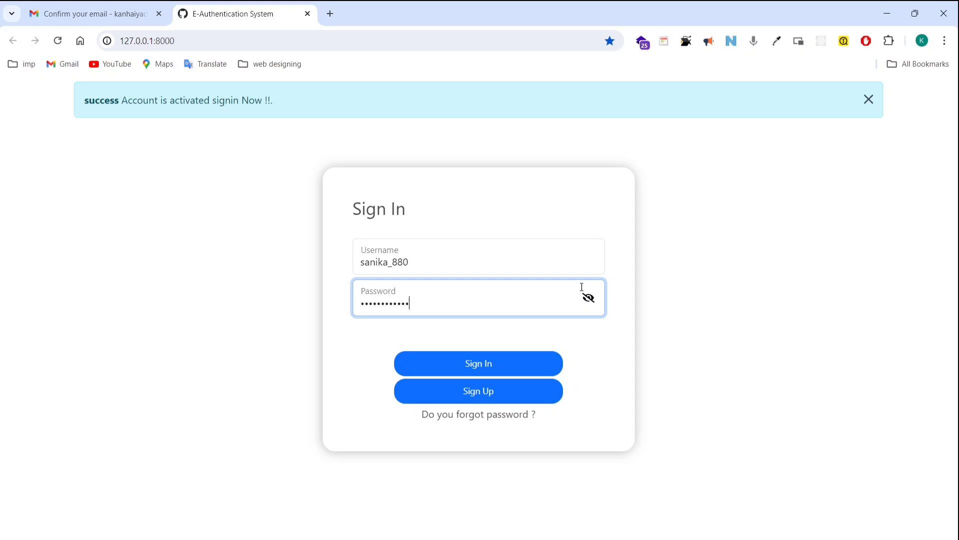
Step: Reveal the password and sign in to reach the Professional Dashboard
click(587, 298)
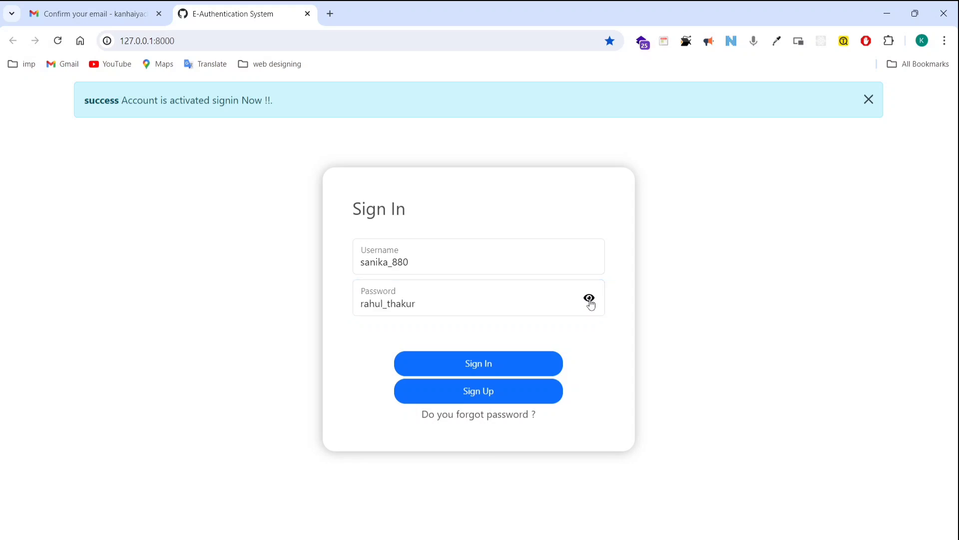
click(478, 363)
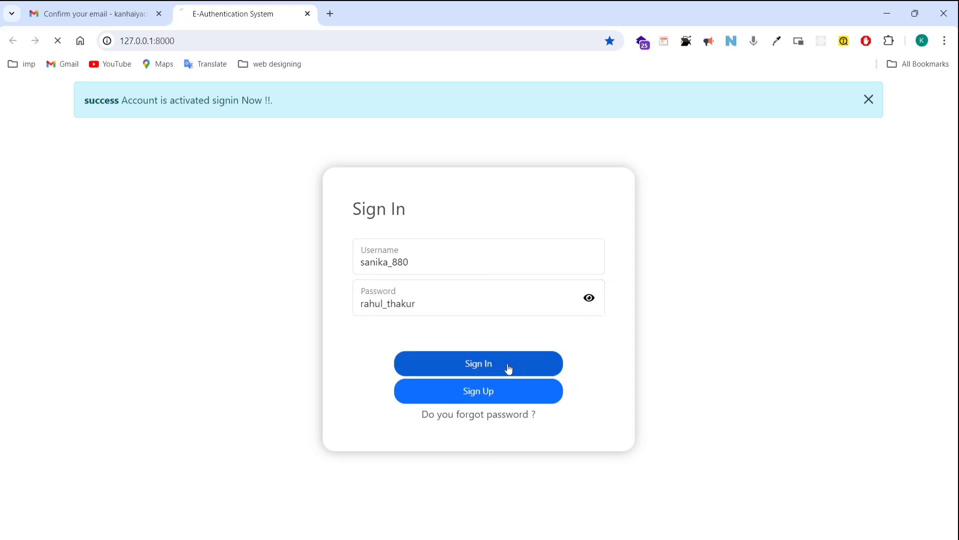
click(479, 362)
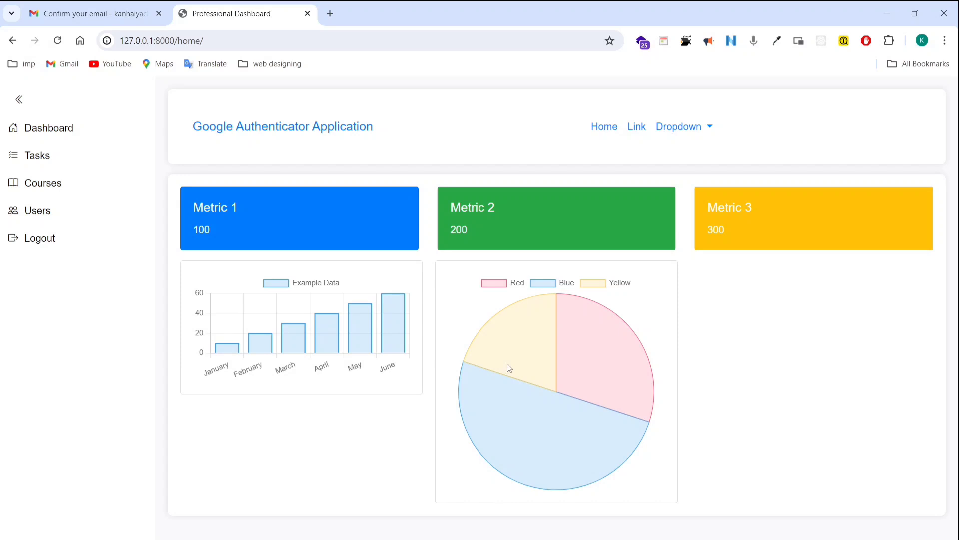
mouse_move(622, 300)
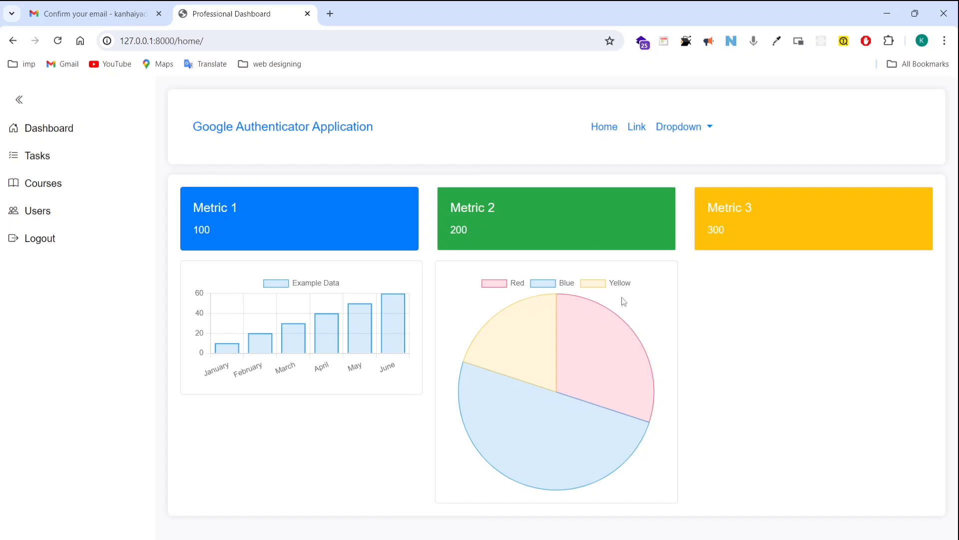
mouse_move(470, 171)
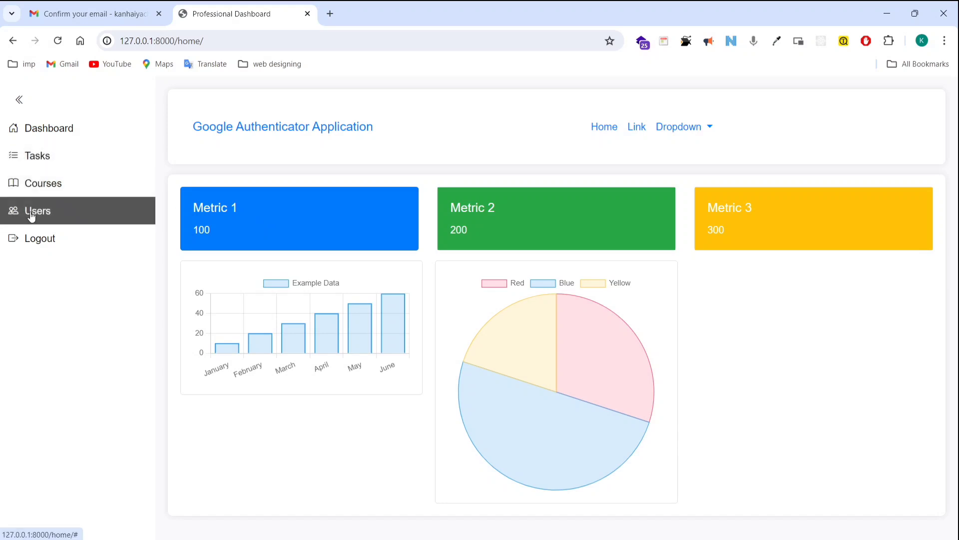
Step: Turn on two-factor verification from the Users panel, showing the Google Authenticator QR code
click(37, 211)
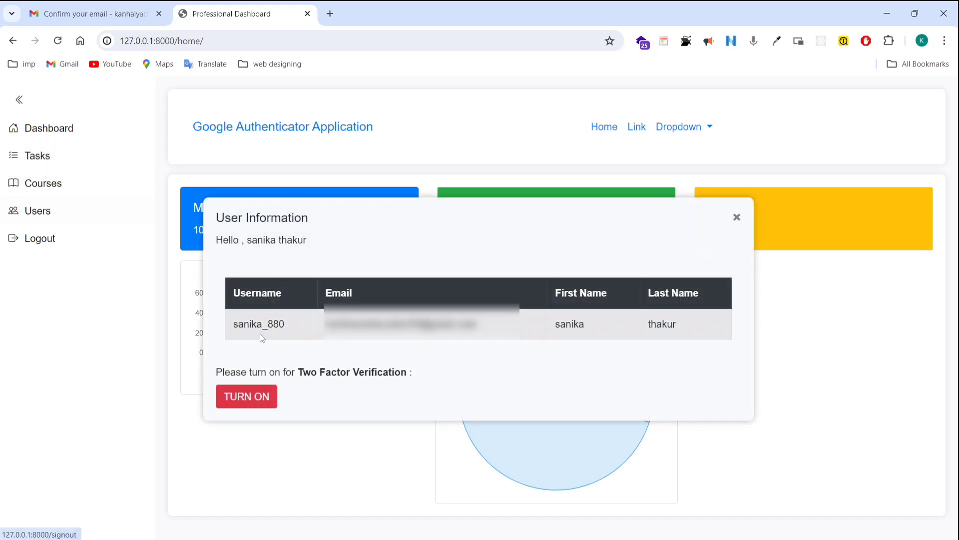
mouse_move(258, 320)
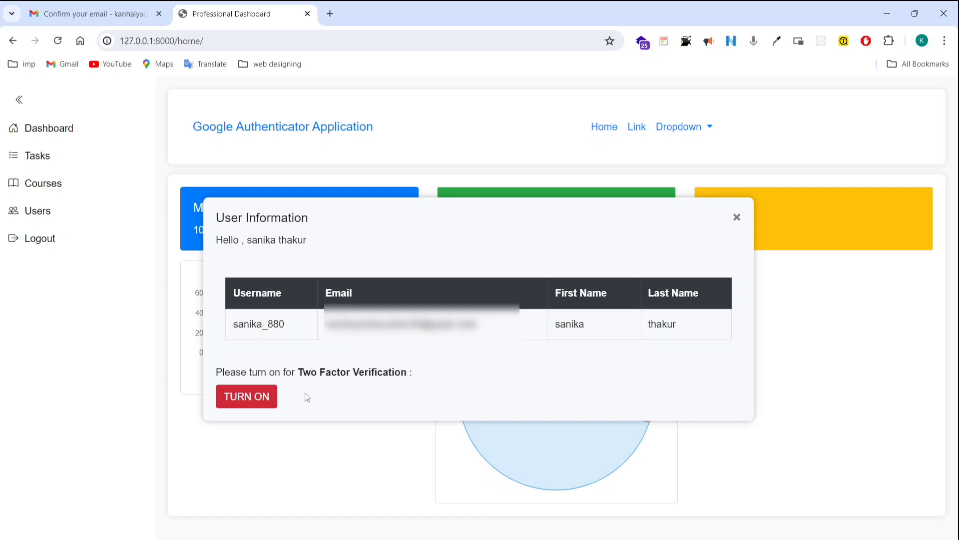
mouse_move(317, 362)
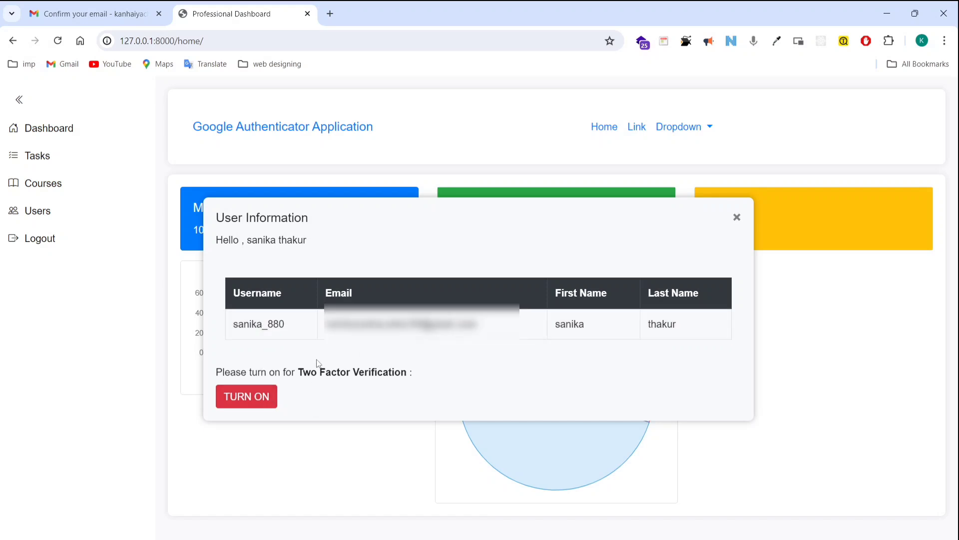
mouse_move(598, 352)
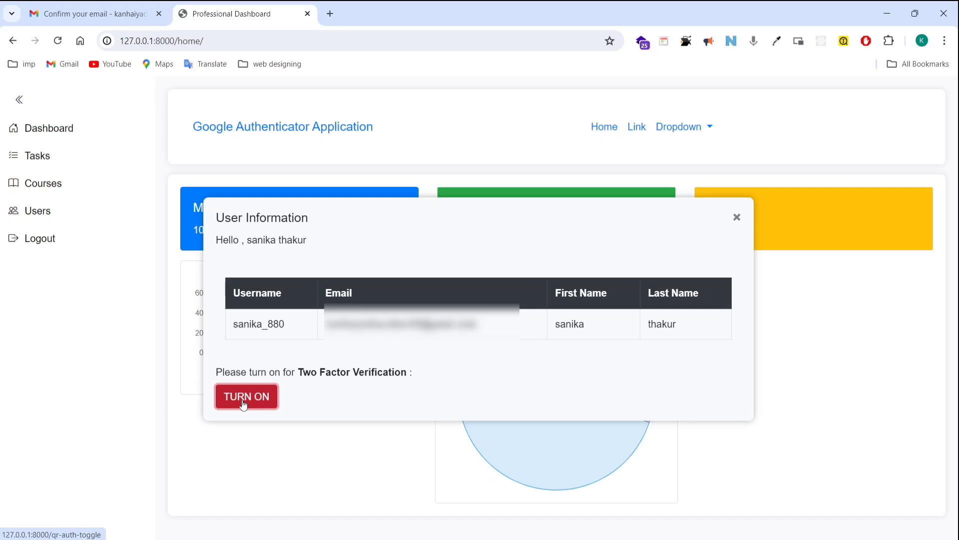
click(246, 396)
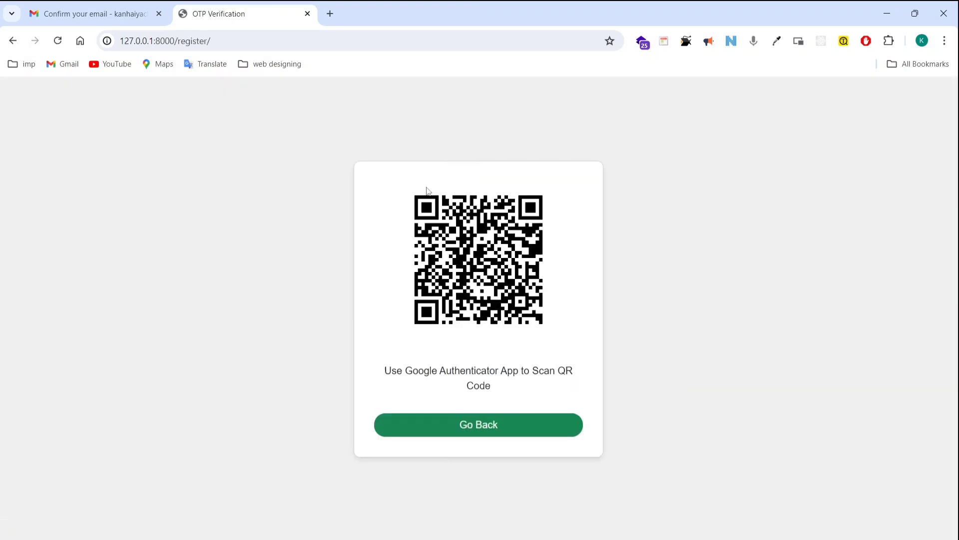
Step: Launch Google Authenticator on the phone and choose Add a code to scan the QR code
click(92, 13)
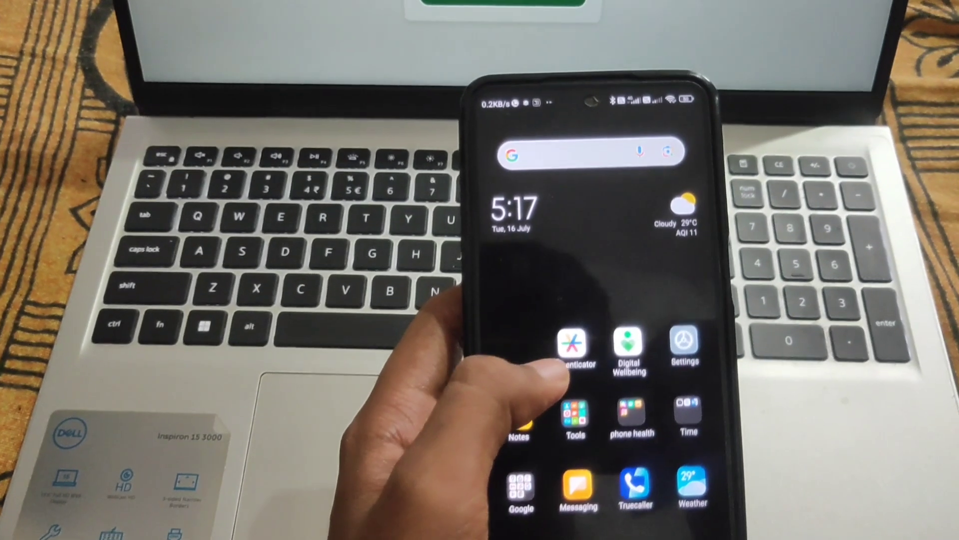
click(574, 343)
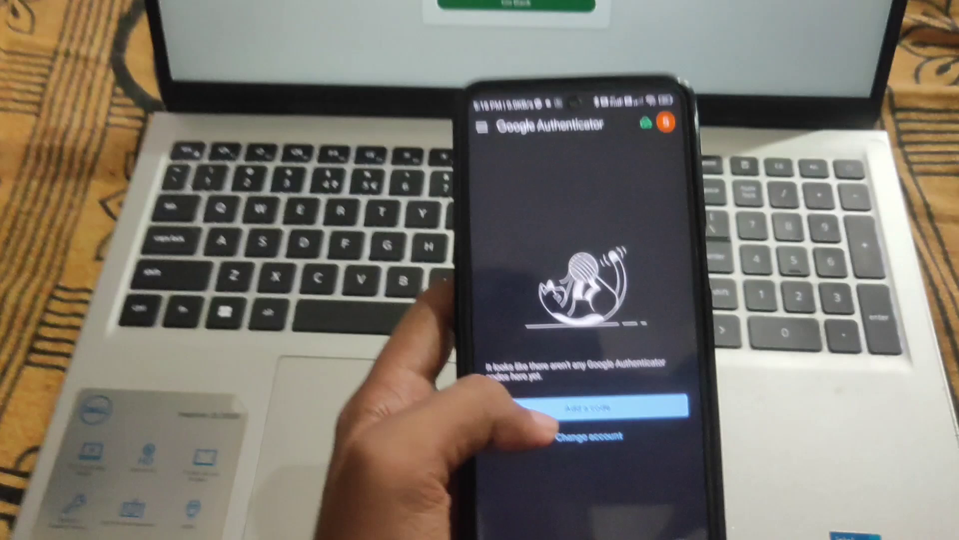
click(575, 405)
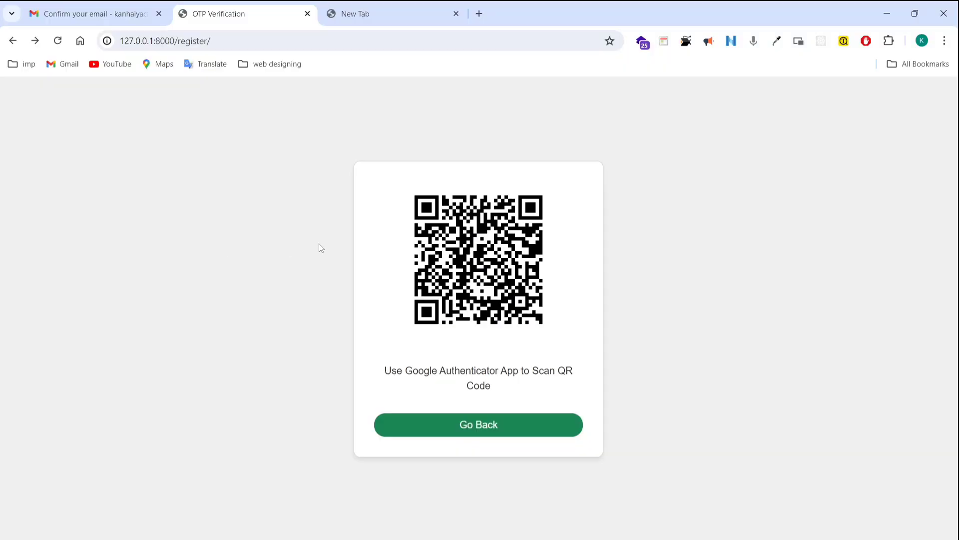
Step: Return to the dashboard and confirm in the Users panel that Two Factor Verification is on
click(477, 424)
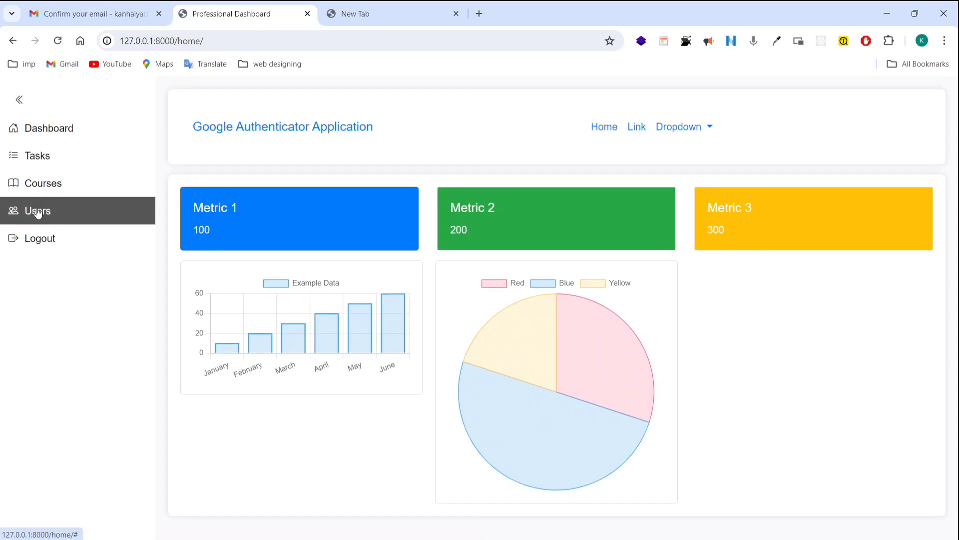
click(37, 211)
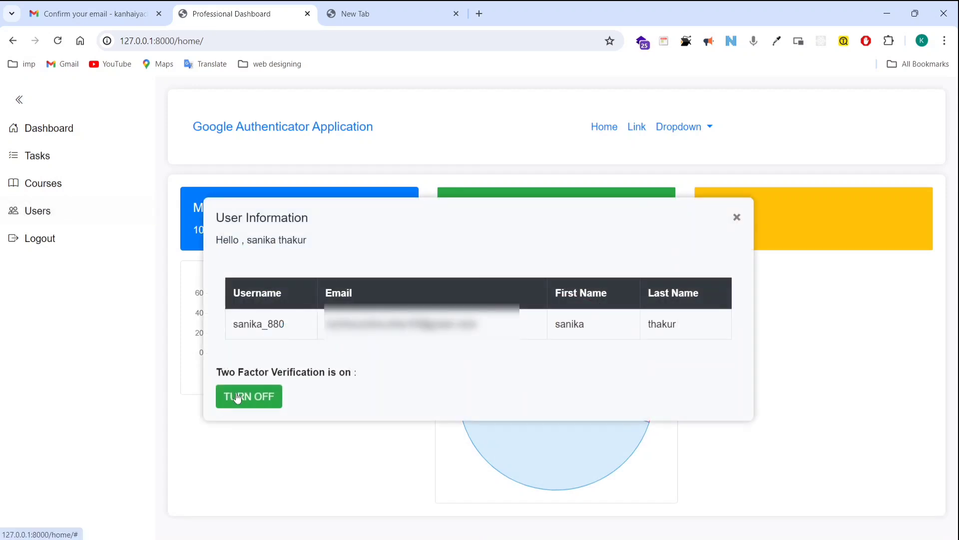
mouse_move(222, 451)
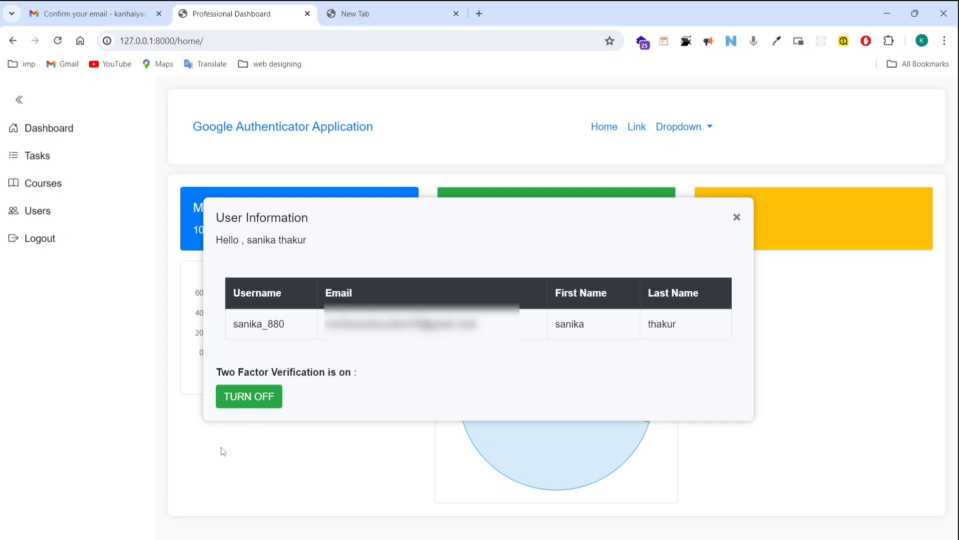
Step: Close the User Information panel and log out to the Sign In page
click(737, 217)
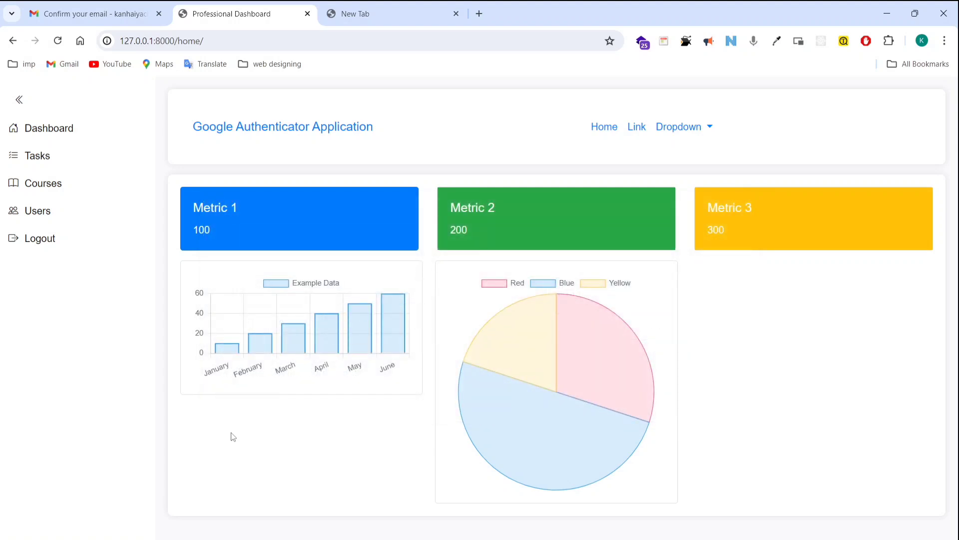
mouse_move(39, 238)
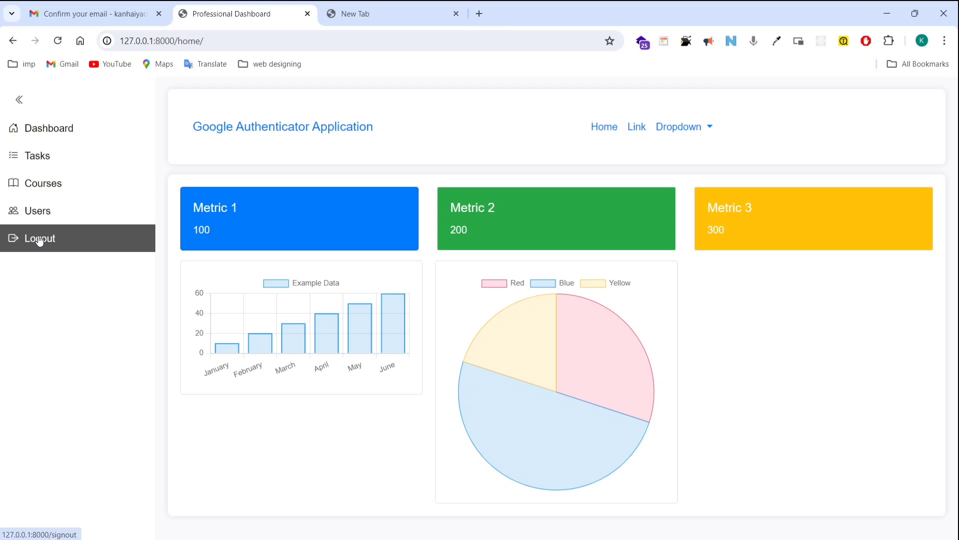
click(39, 238)
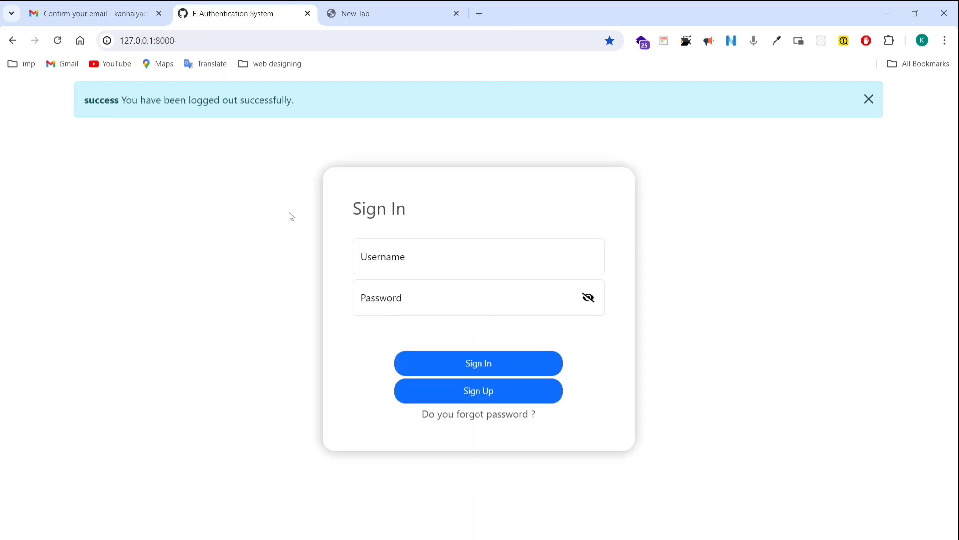
Step: Sign in with username and password, then submit the Authenticator OTP to reach the dashboard
click(478, 256)
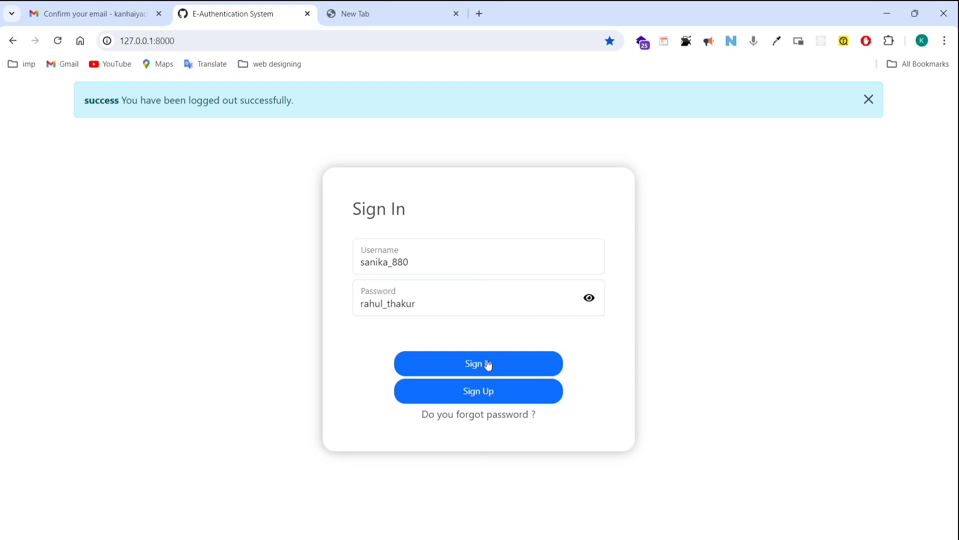
click(479, 363)
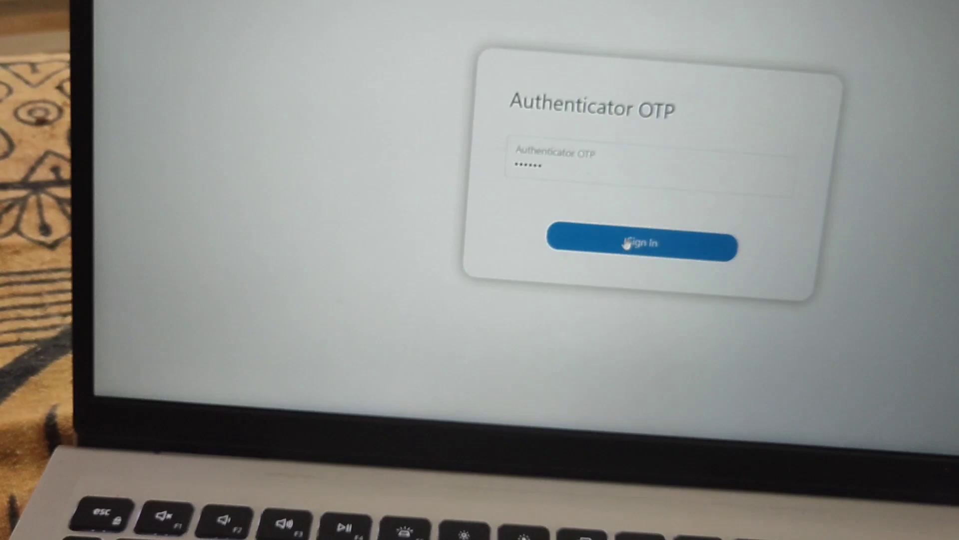
click(640, 243)
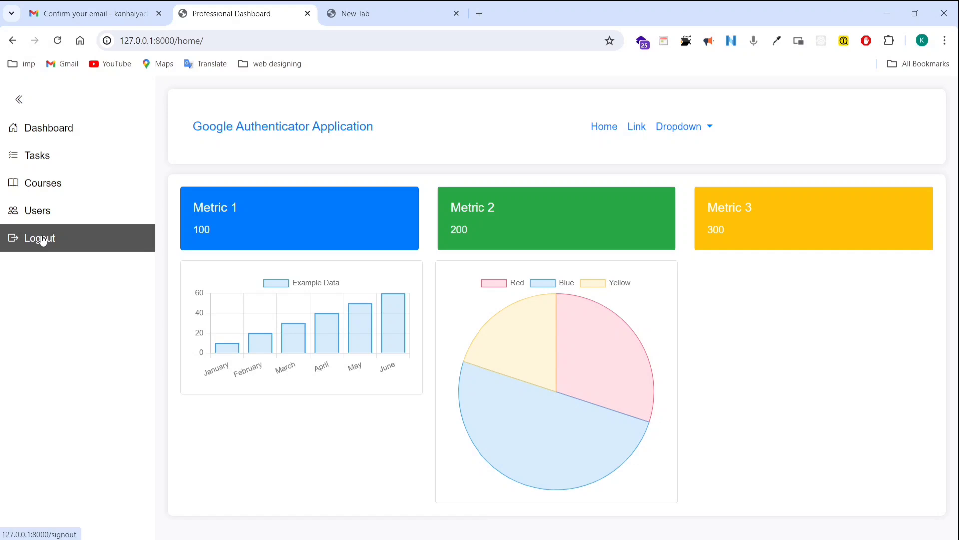
Step: Log out and enter the registered email address on the Forgot Password page
click(39, 238)
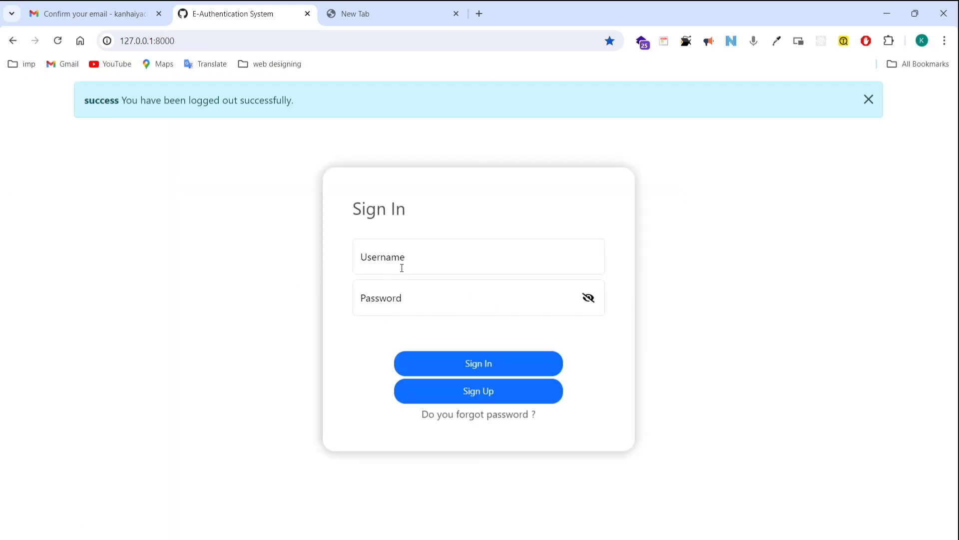
click(479, 256)
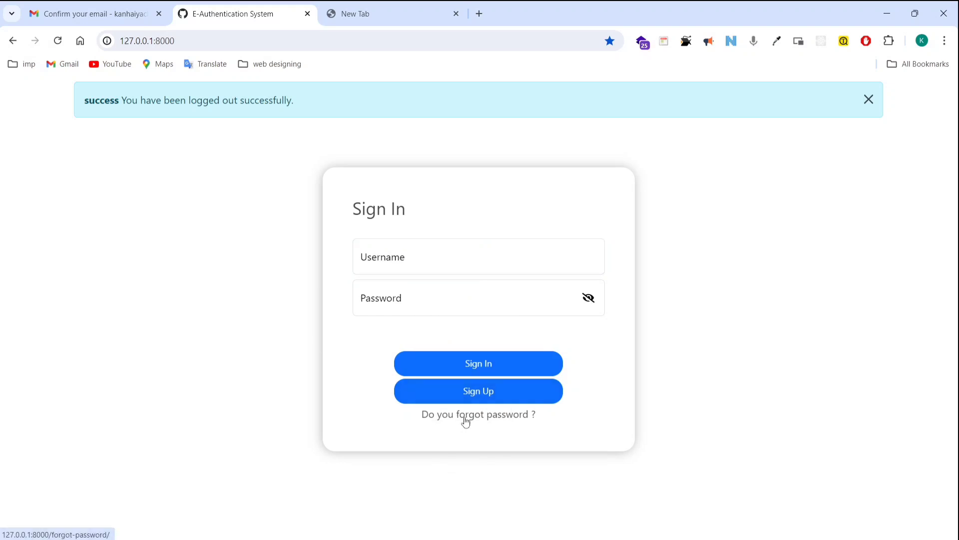
click(478, 414)
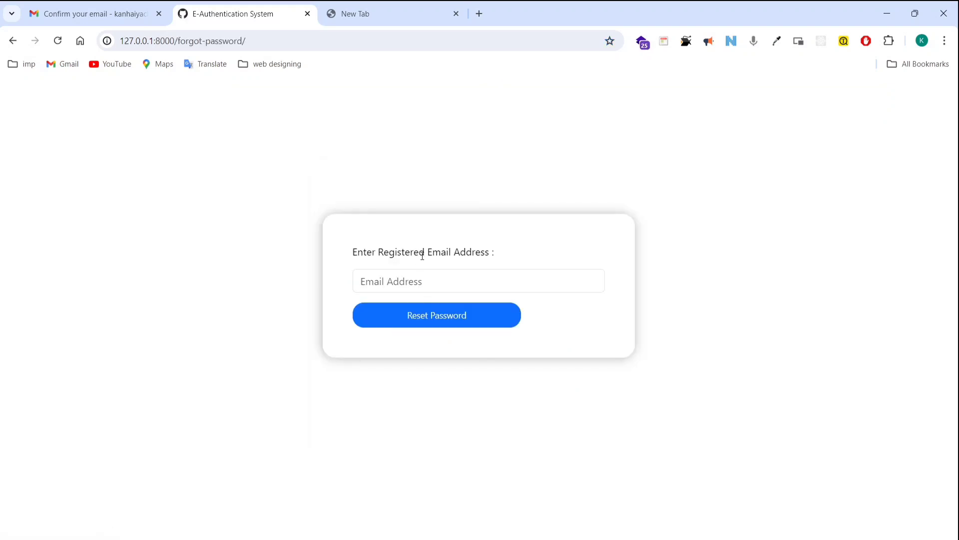
click(478, 281)
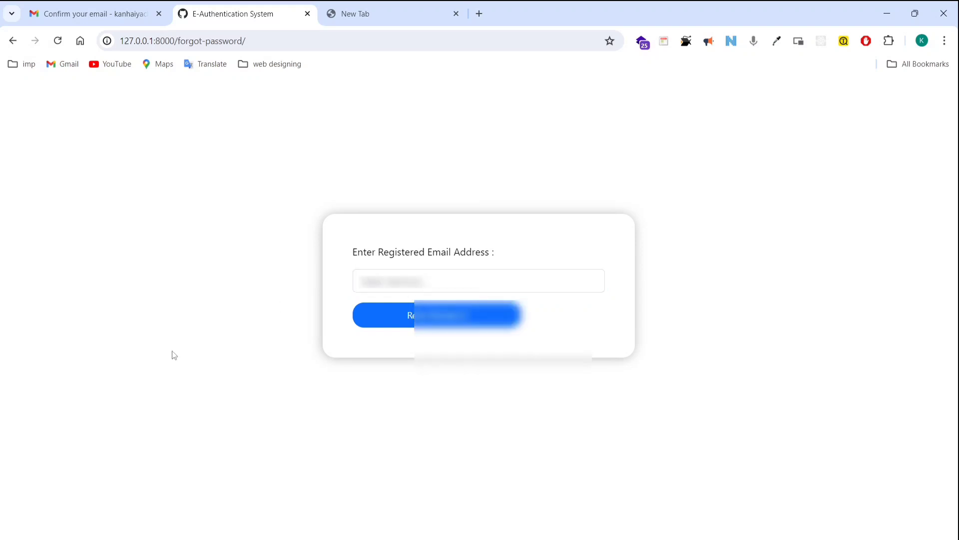
click(478, 281)
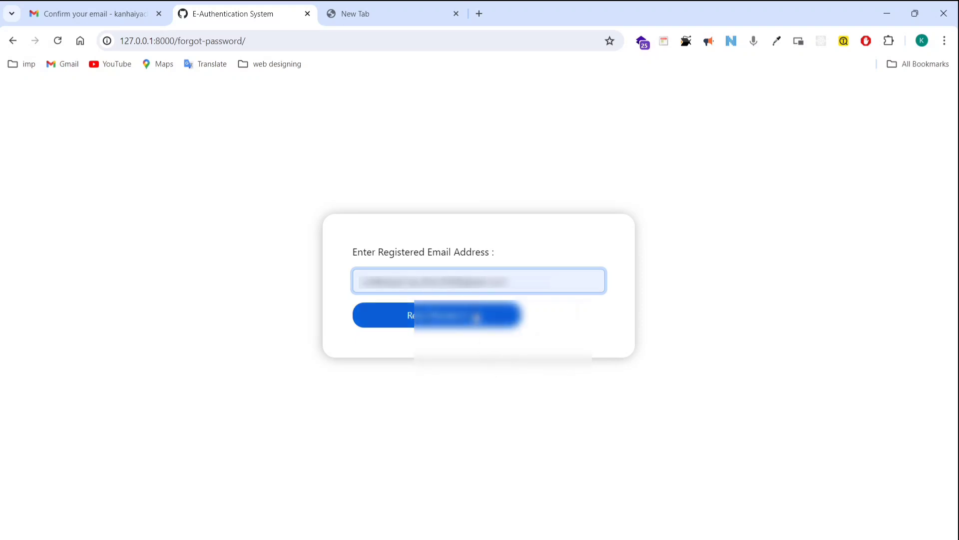
Step: Request the password reset link and switch over to the Gmail tab
click(437, 315)
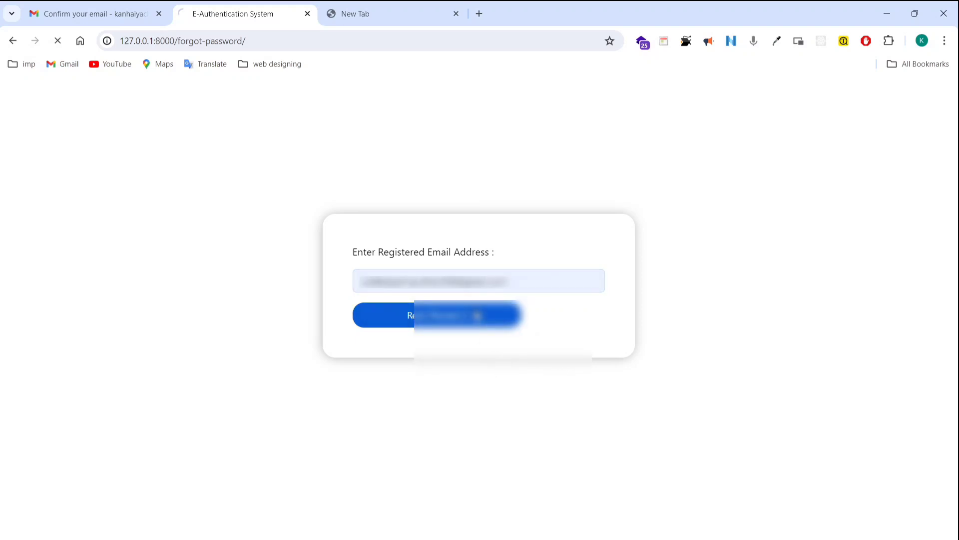
click(436, 315)
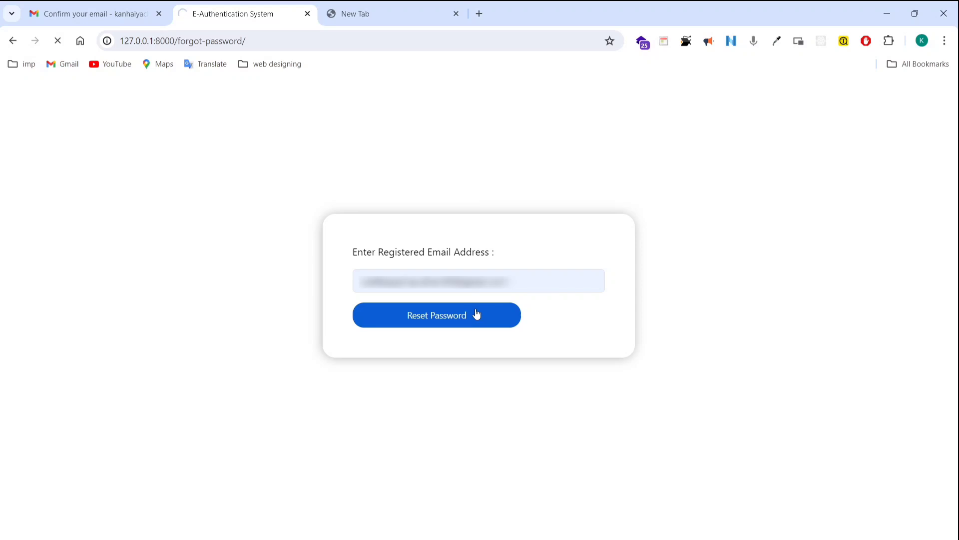
click(437, 314)
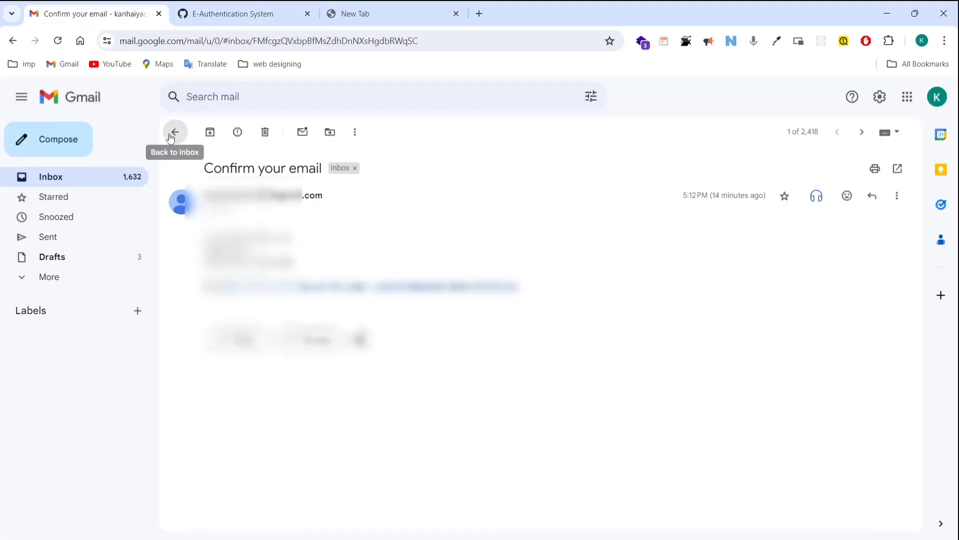
Step: Return to the Gmail inbox and view the Reset Your Password email with its reset link
click(174, 132)
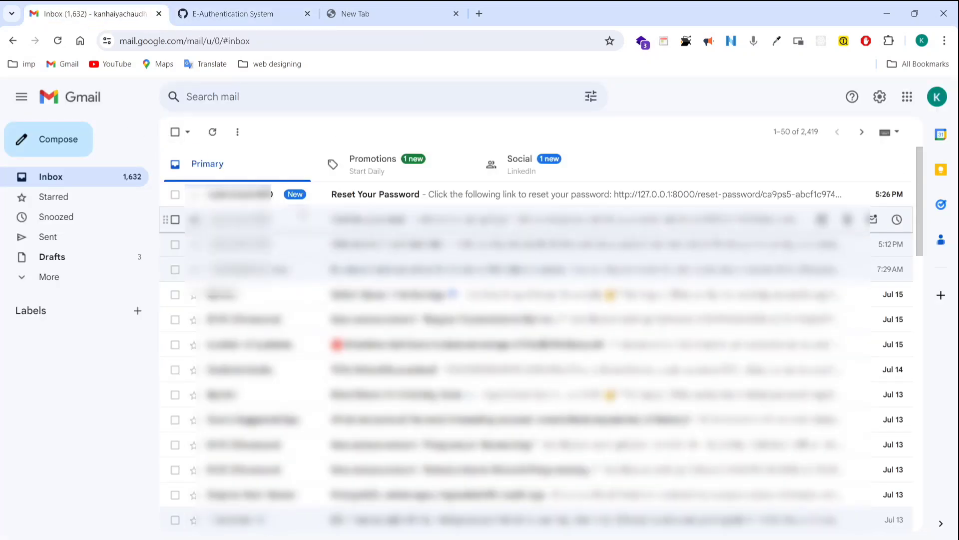
click(375, 194)
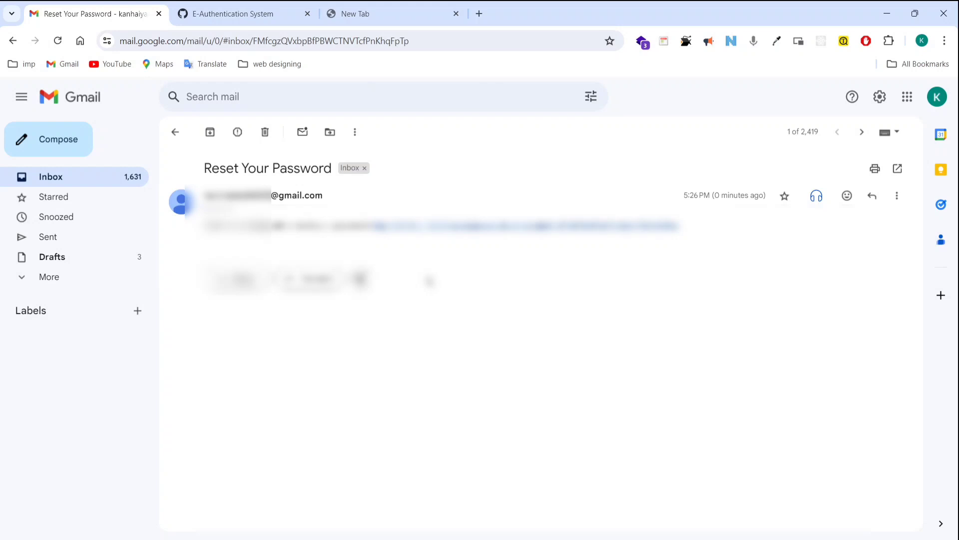
mouse_move(482, 234)
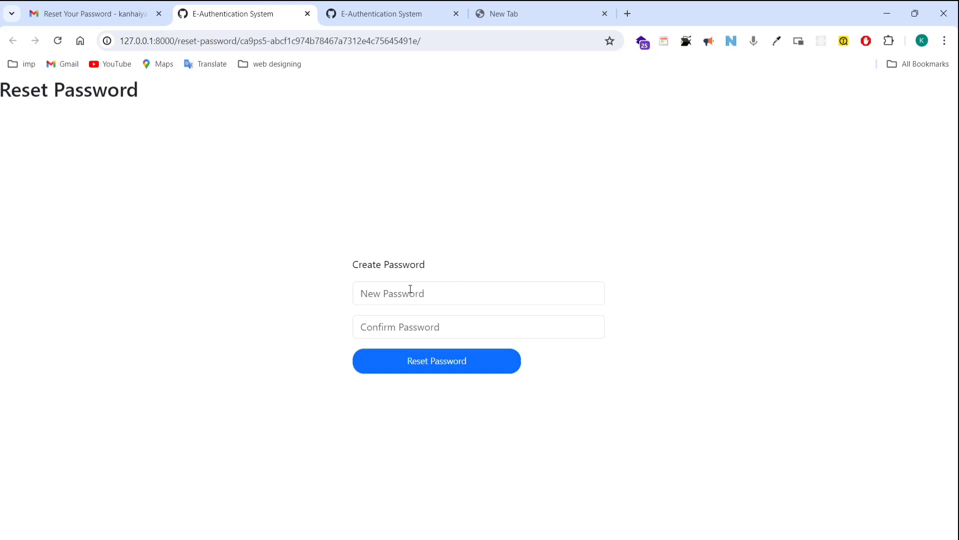
Step: Enter and confirm the new password on the Reset Password page and submit it
click(478, 292)
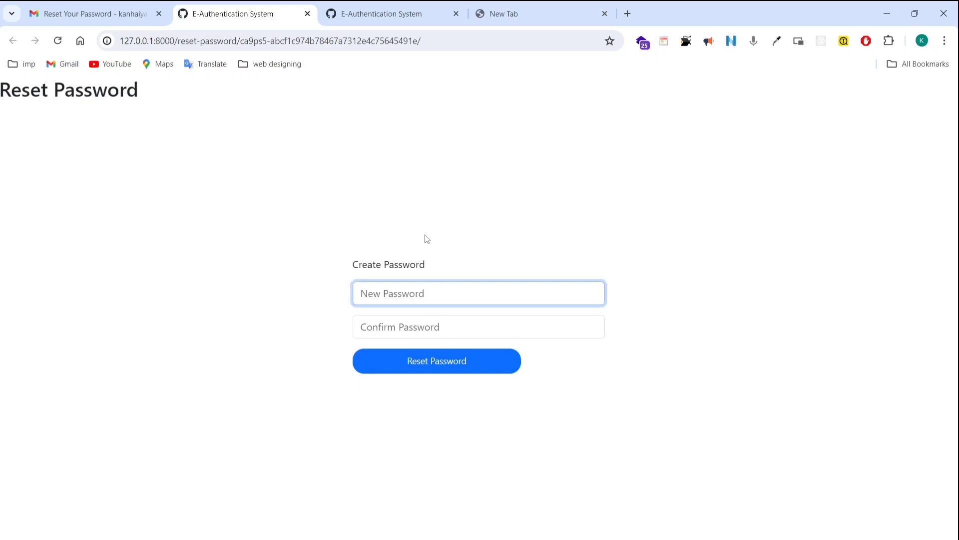
click(479, 293)
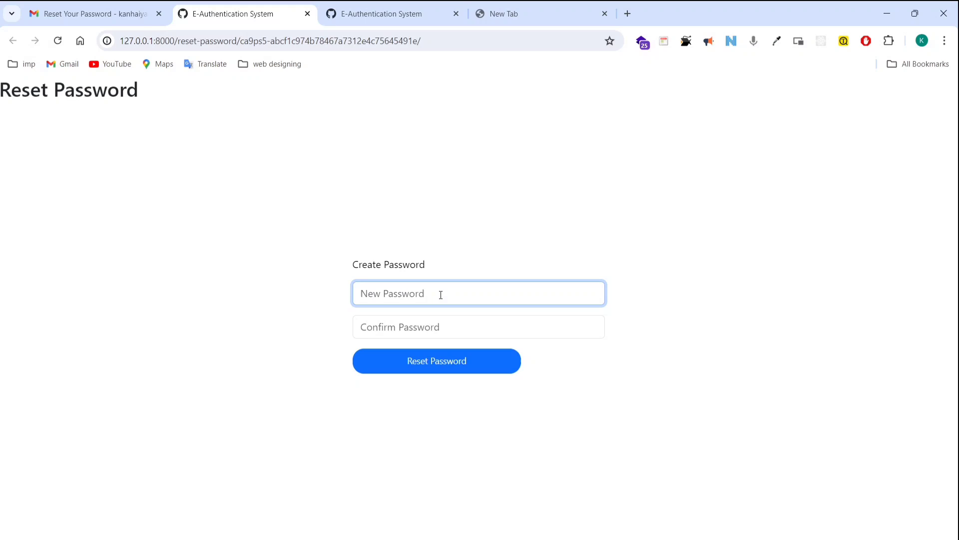
text(••)
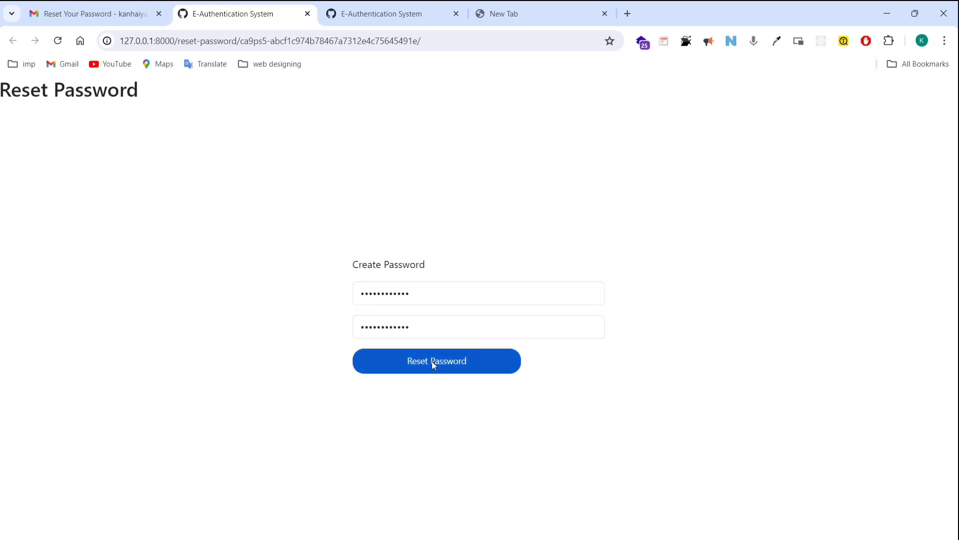
click(437, 361)
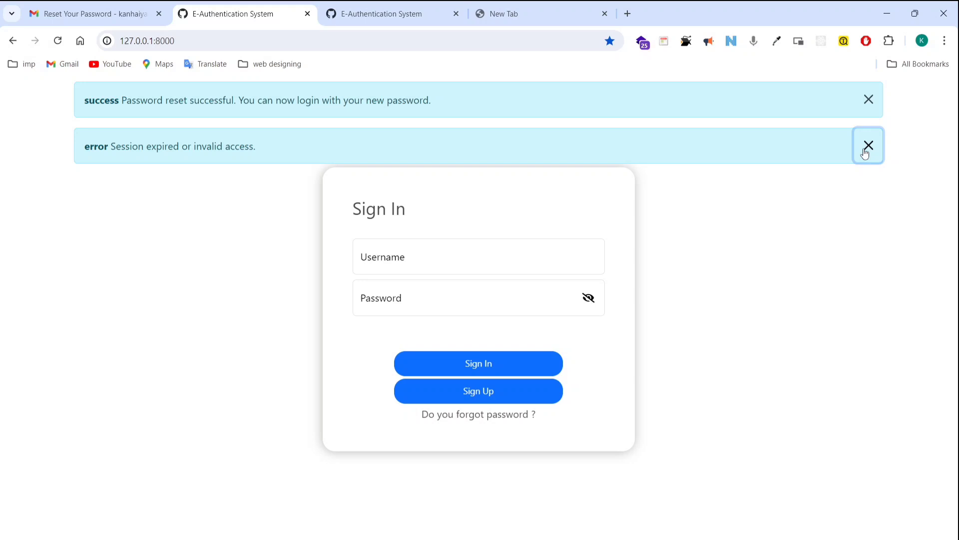
Step: Dismiss the session-expired alert, sign in as 'rohi' with the new password and authenticator OTP to reach the Professional Dashboard
click(867, 145)
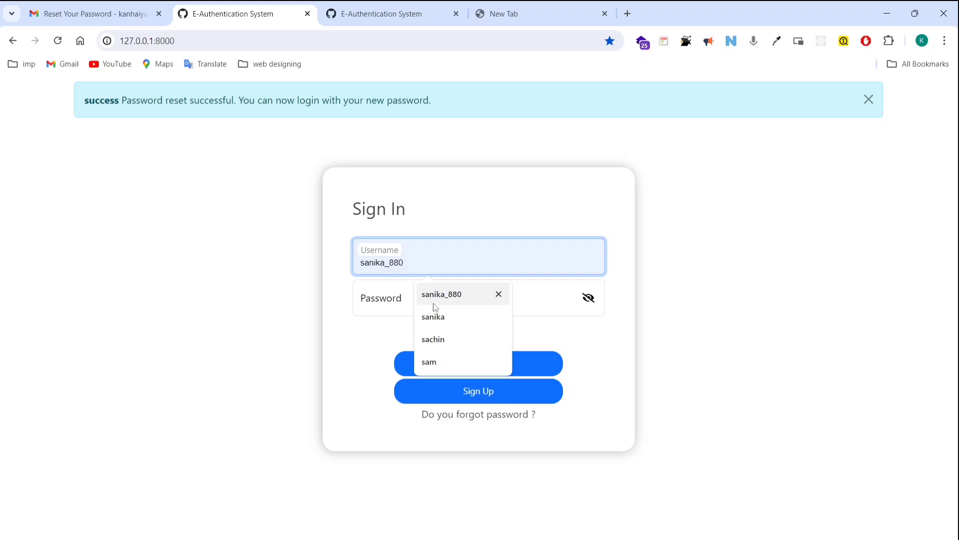
text(rohit_thakur)
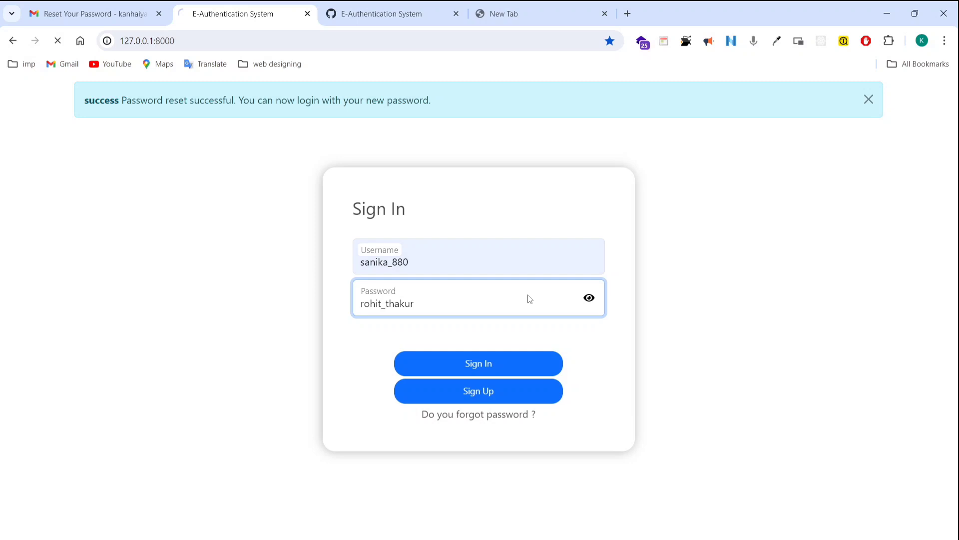
click(478, 362)
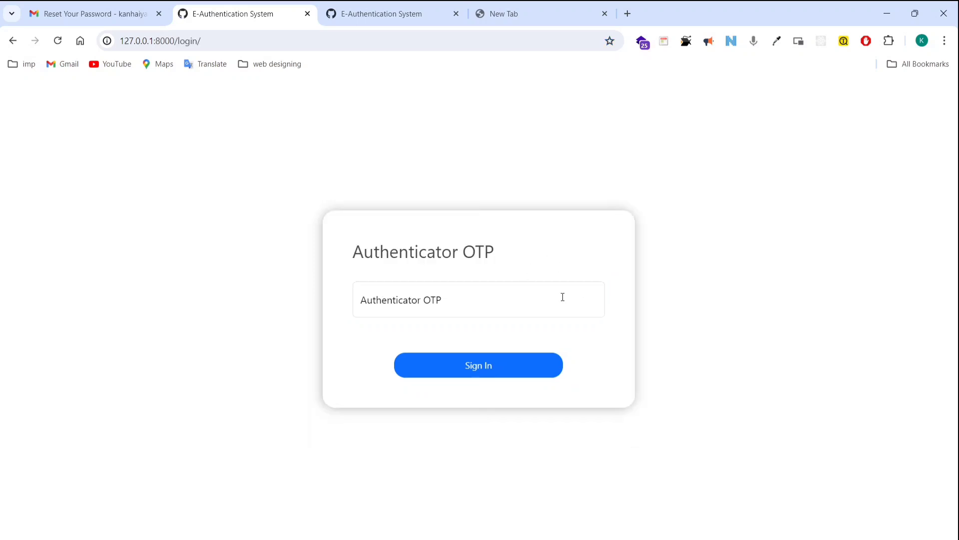
click(479, 365)
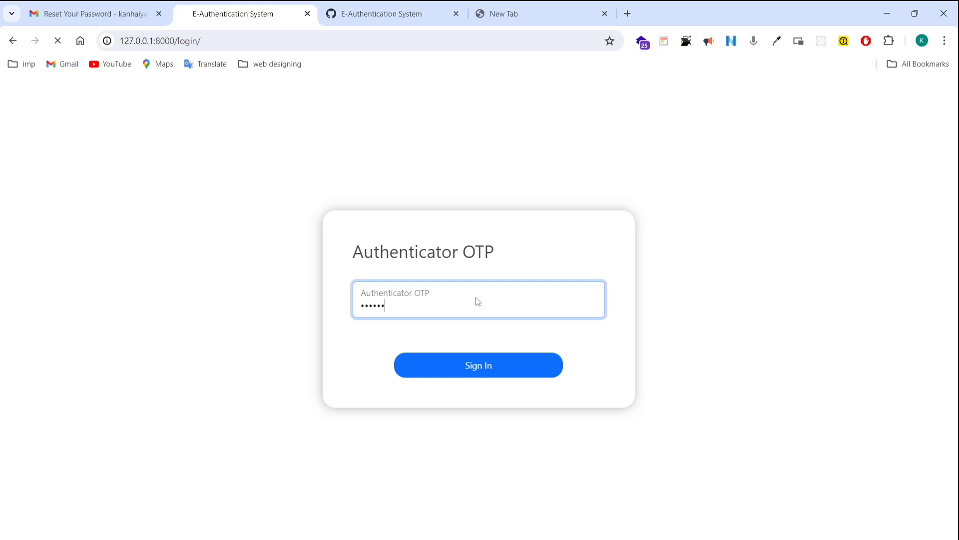
click(478, 365)
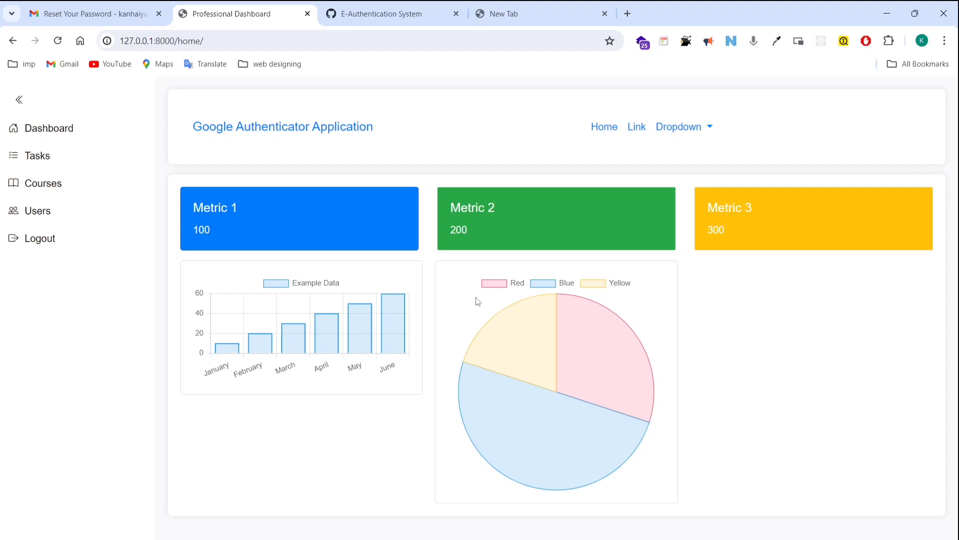
mouse_move(37, 211)
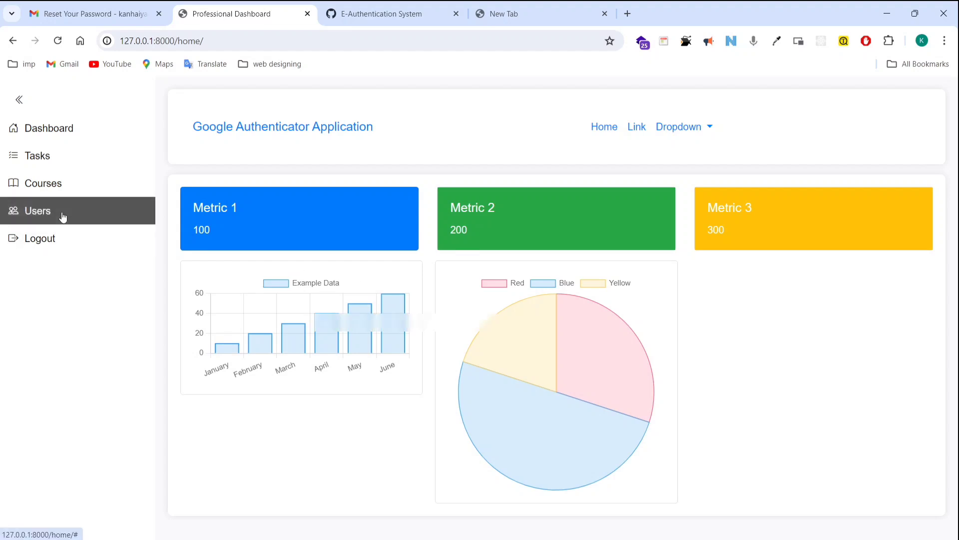
Step: Turn off two-factor verification from the Users information panel and log out to Sign In
click(37, 210)
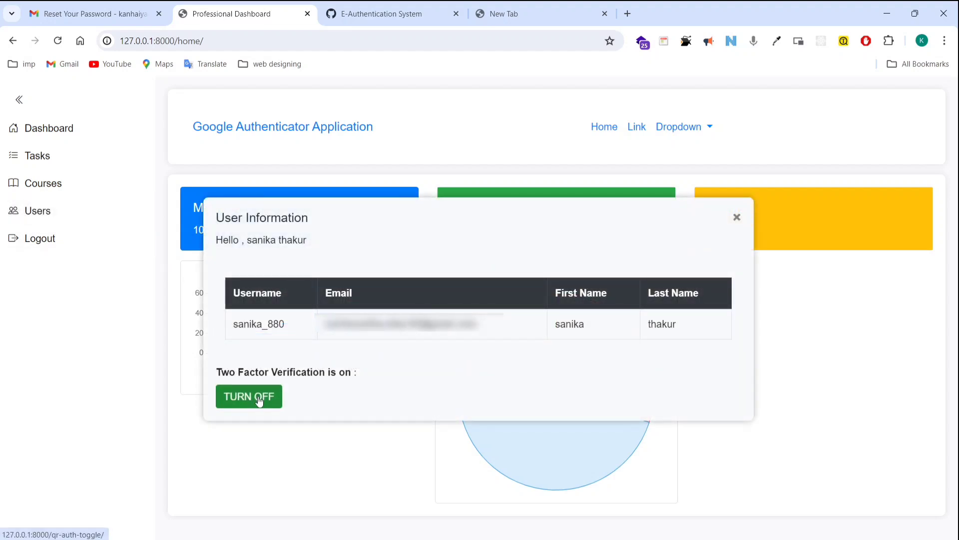
click(737, 217)
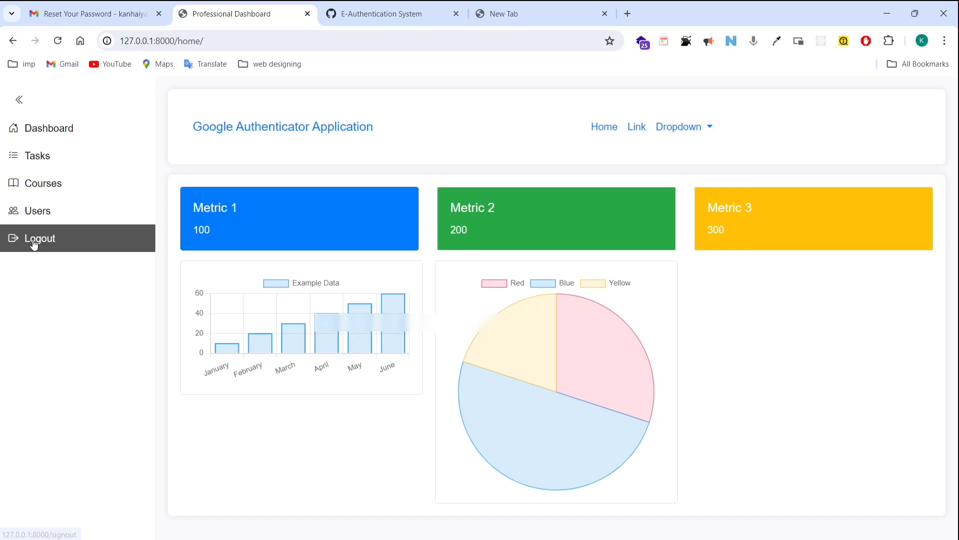
click(40, 238)
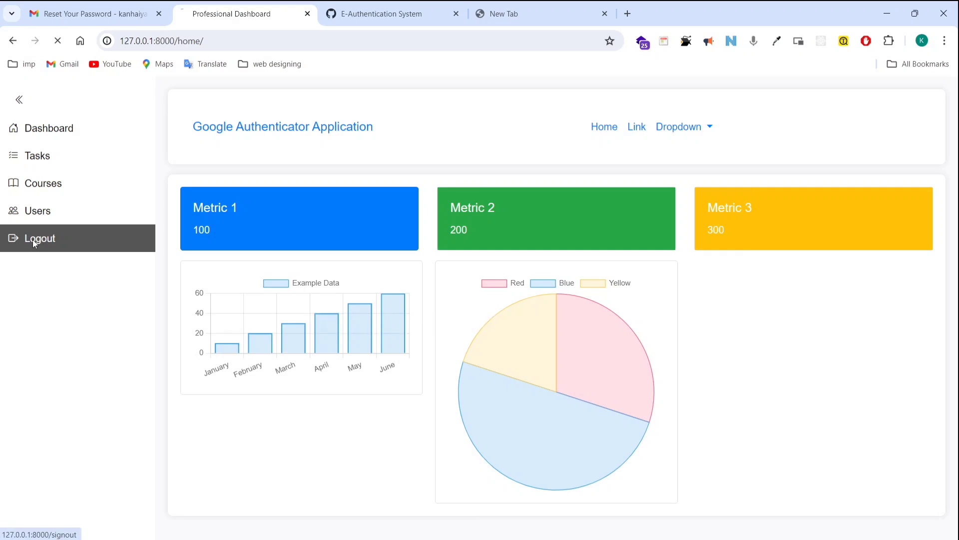
click(40, 238)
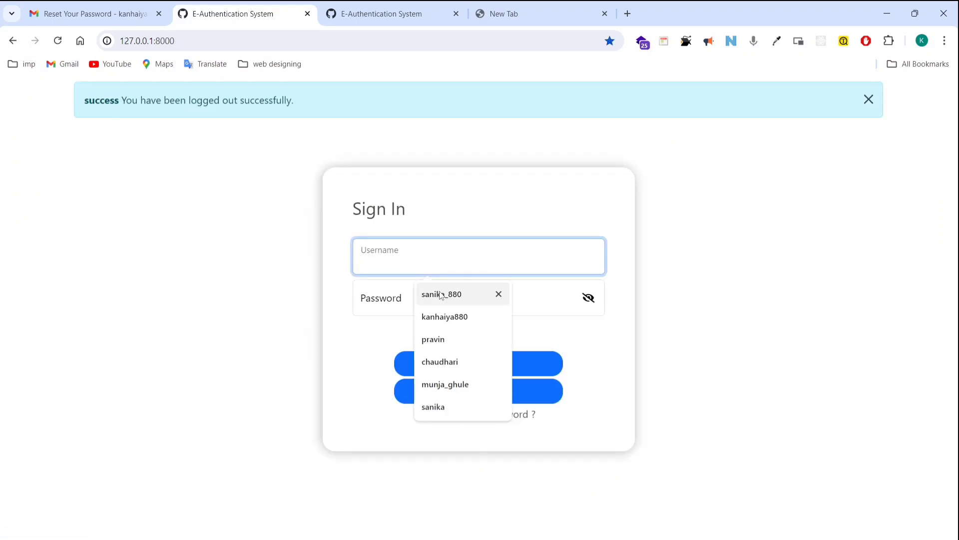
Step: Sign in with the saved username and new password, landing on the Professional Dashboard with no OTP prompt
click(442, 294)
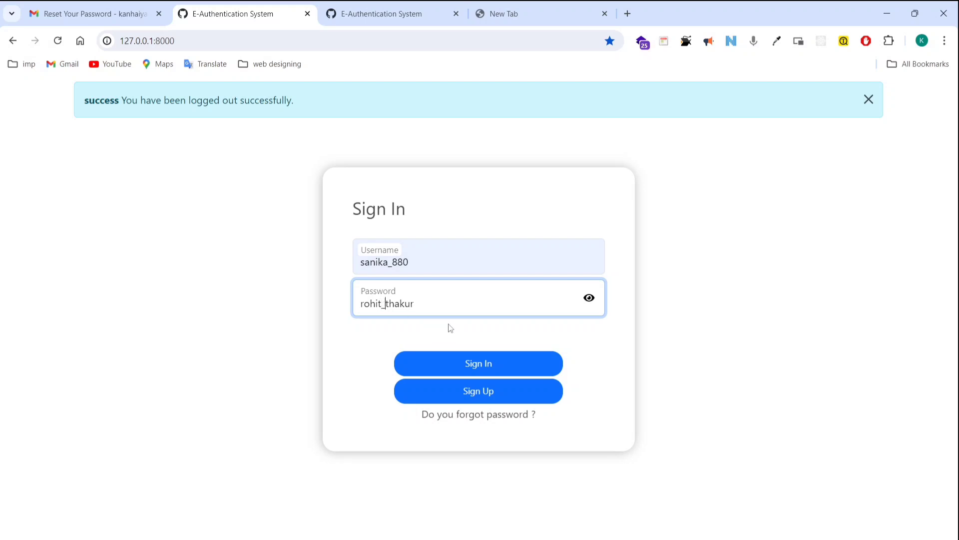
click(479, 362)
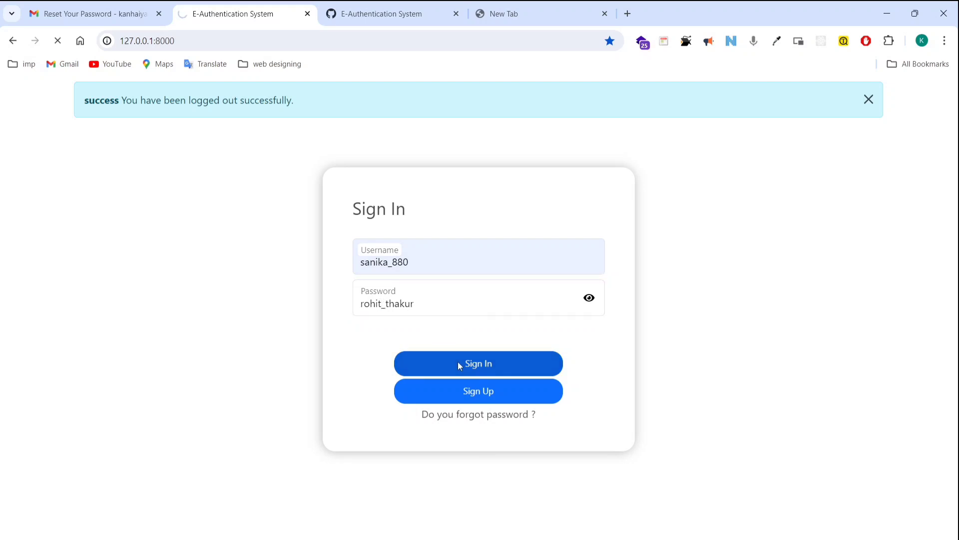
click(478, 363)
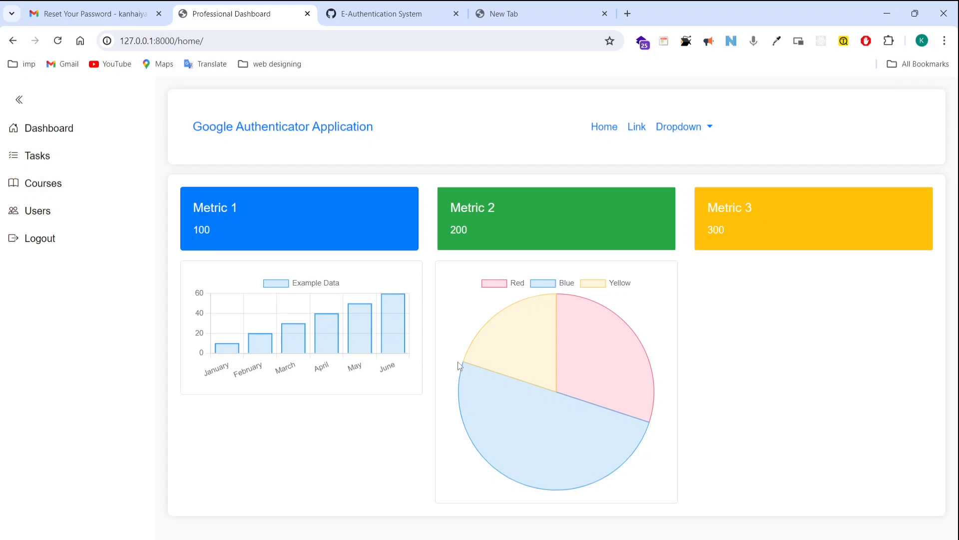